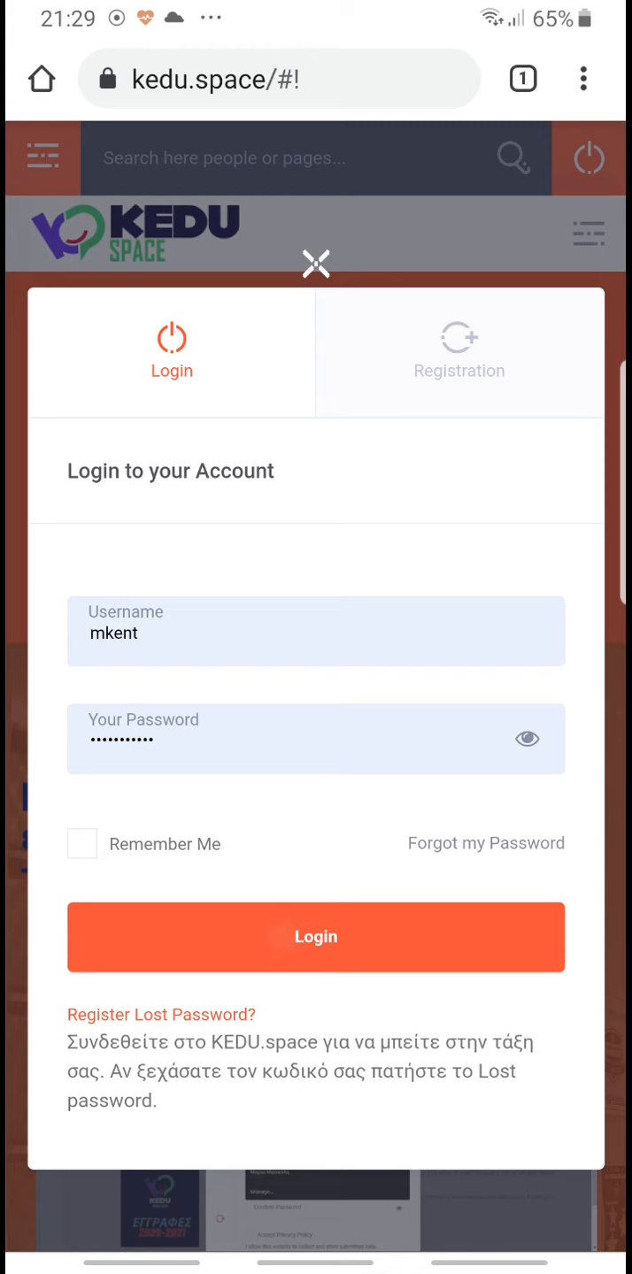
# - Sign in to the student account with the entered username and password
pyautogui.click(314, 938)
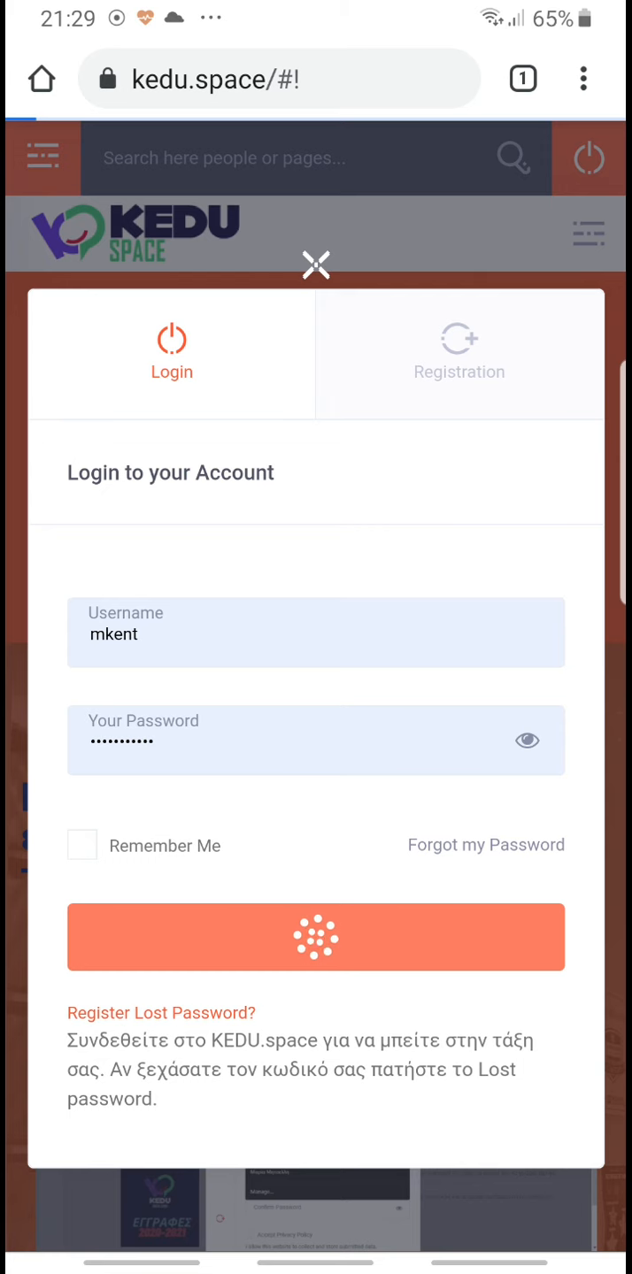
pyautogui.click(315, 938)
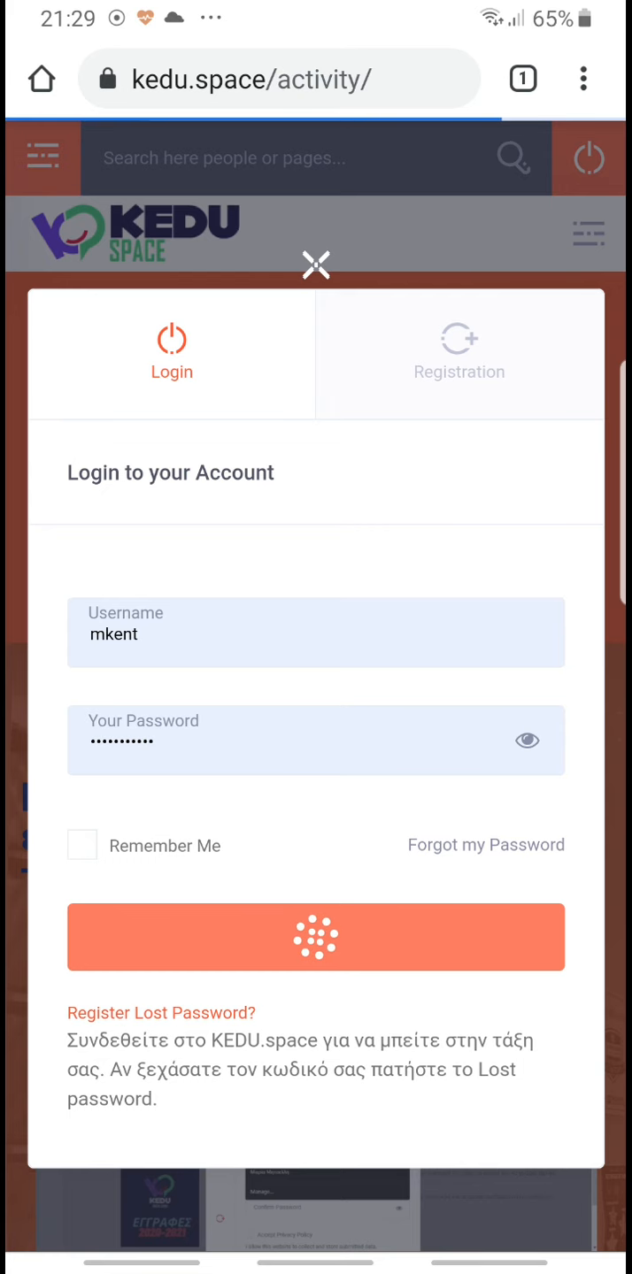
# - Go from the School Newsfeed to My Courses via the site navigation menu
pyautogui.click(315, 938)
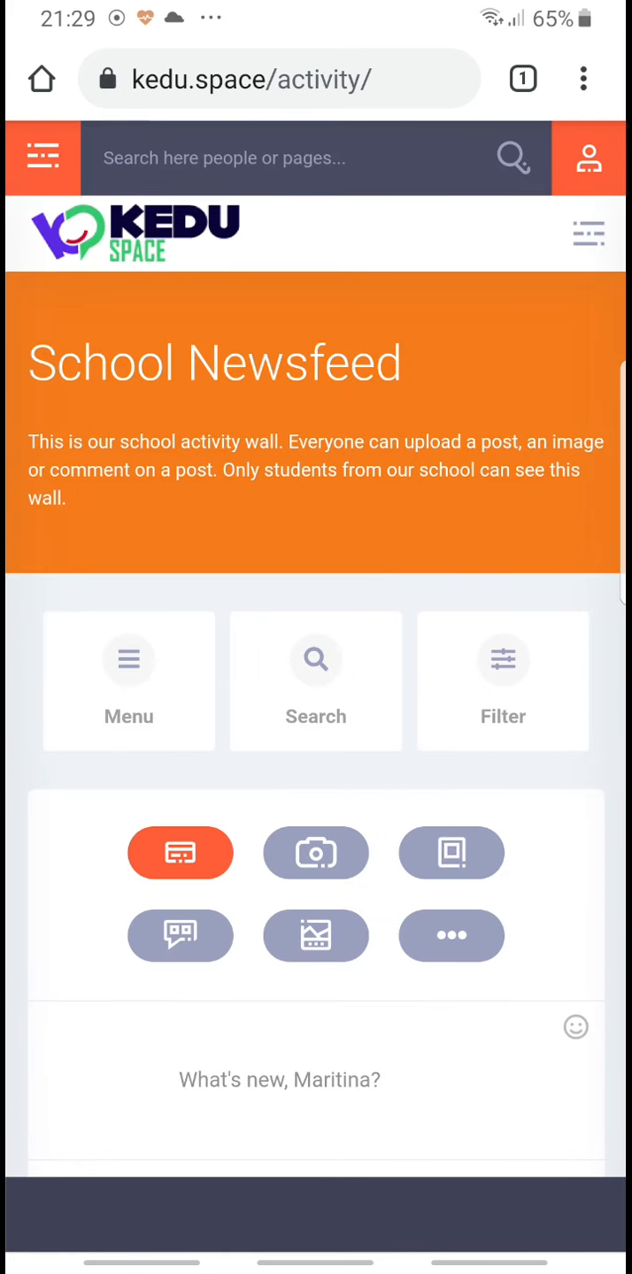
pyautogui.click(588, 232)
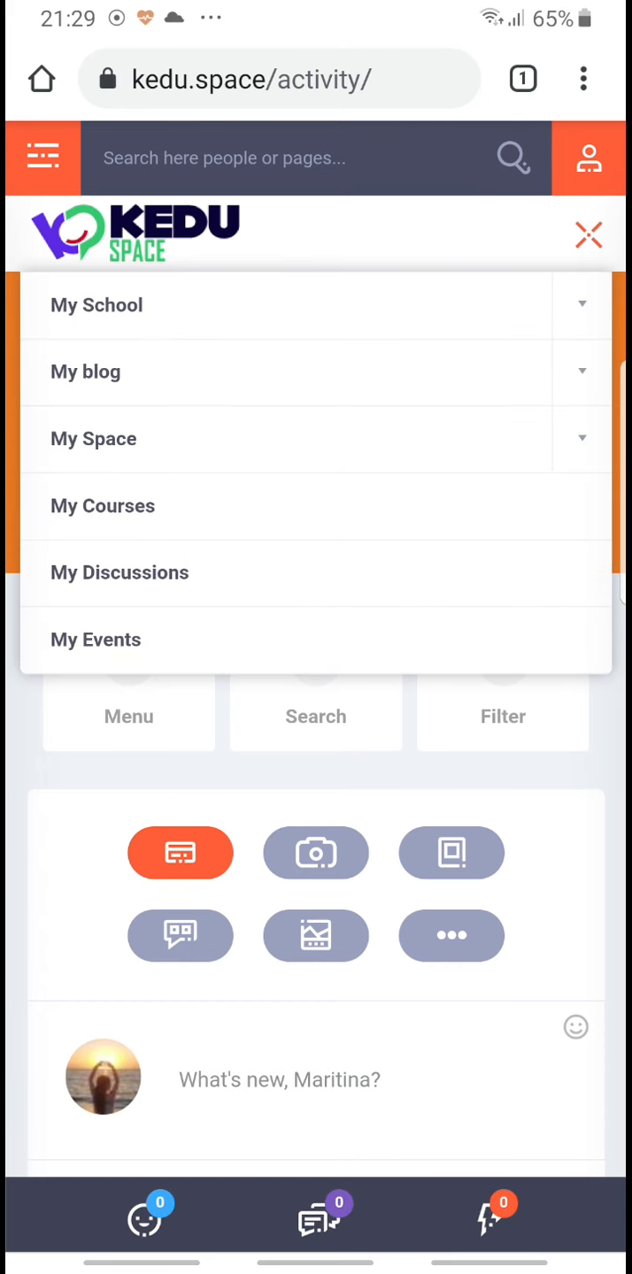
pyautogui.click(102, 505)
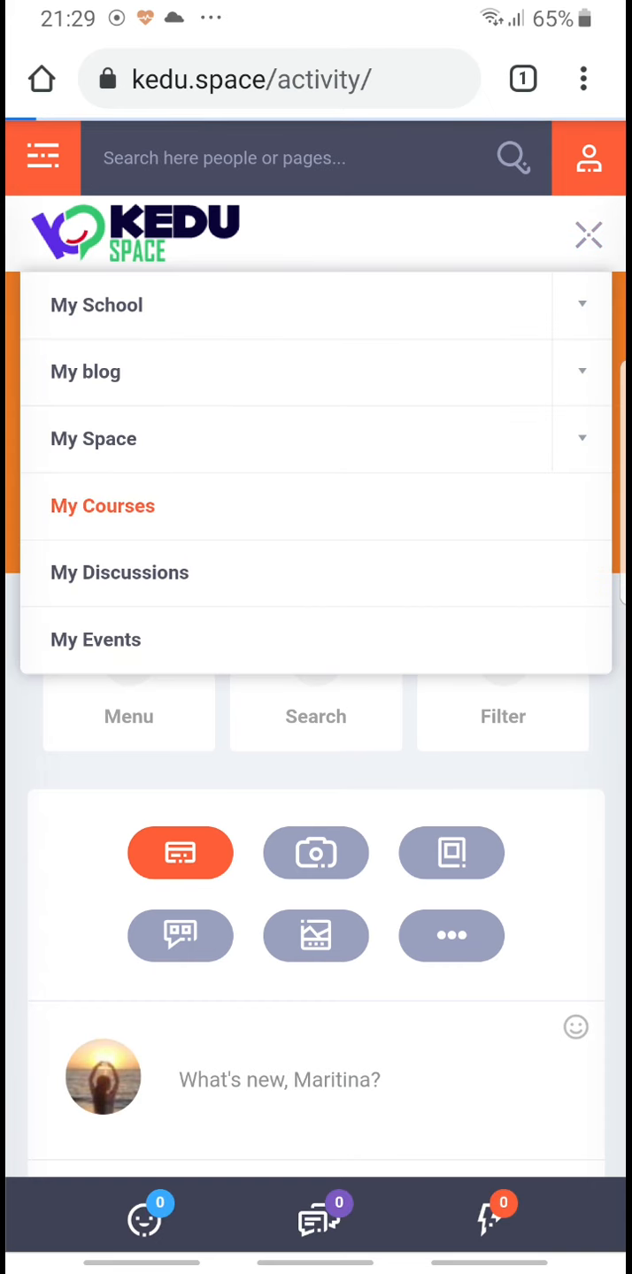
pyautogui.click(102, 505)
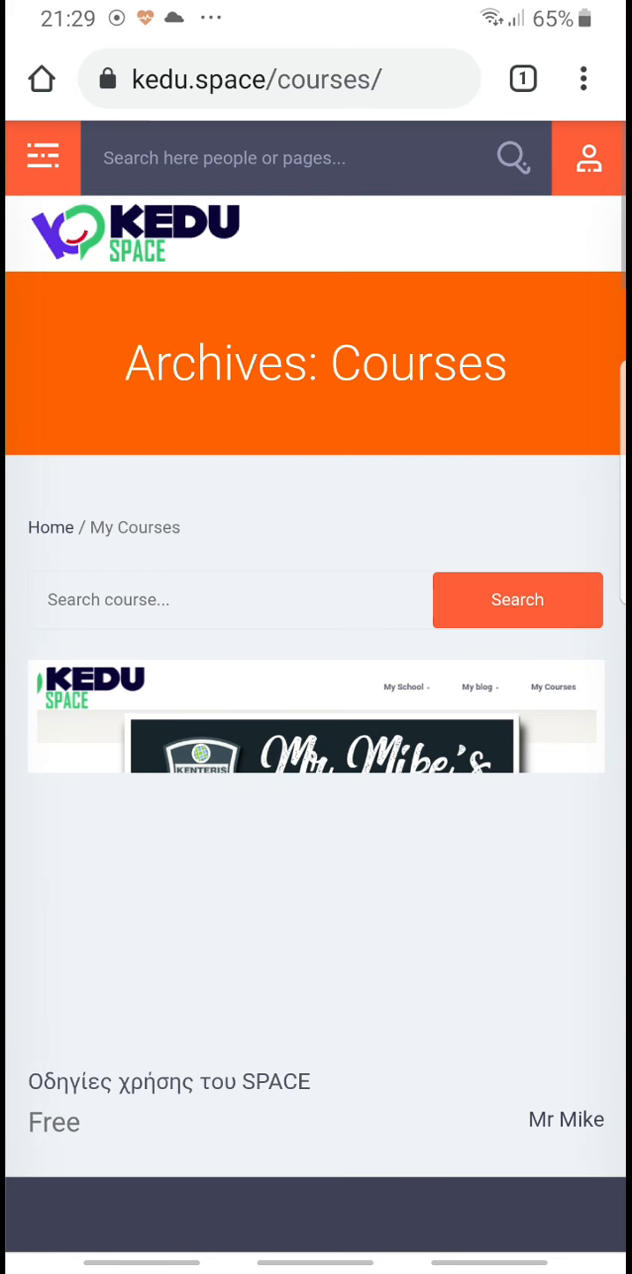
# - Scroll the course archive down to KEDU SENIOR B – My Class Support
pyautogui.scroll(-3)
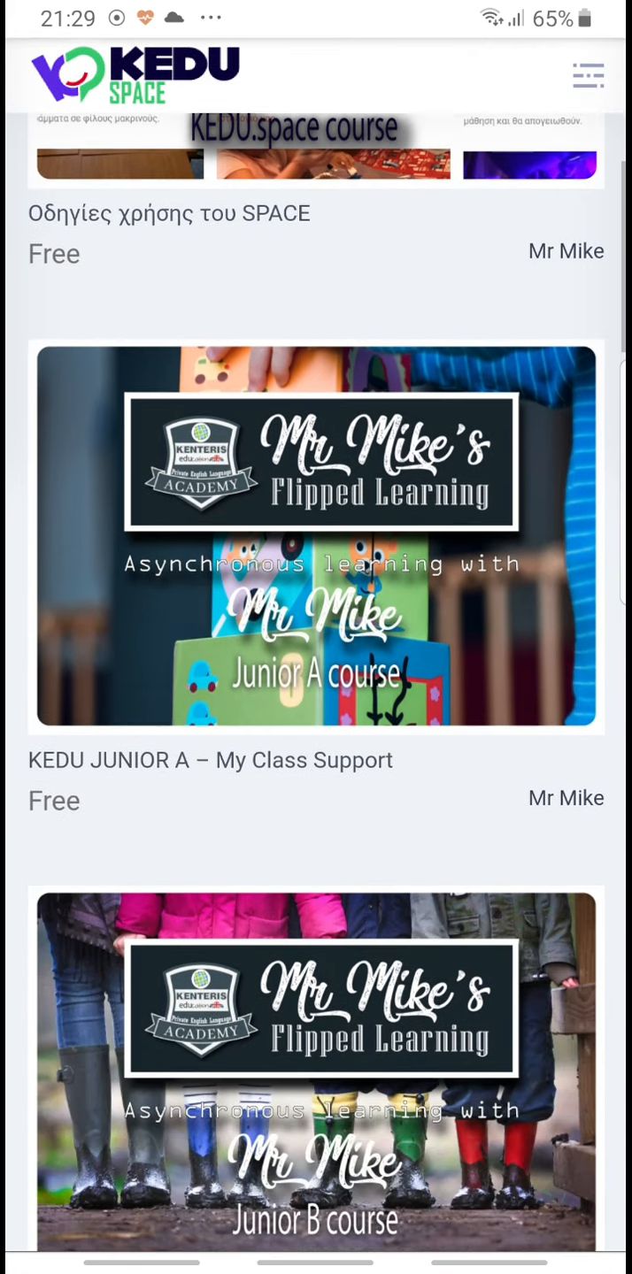
pyautogui.scroll(-3)
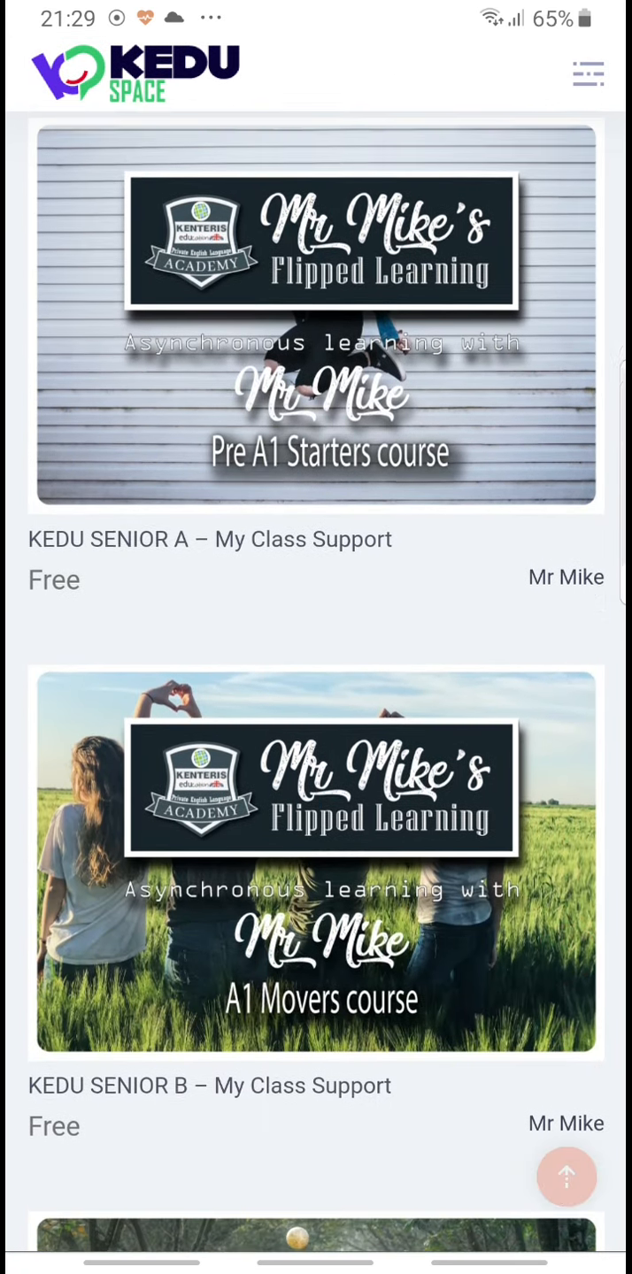
pyautogui.scroll(-3)
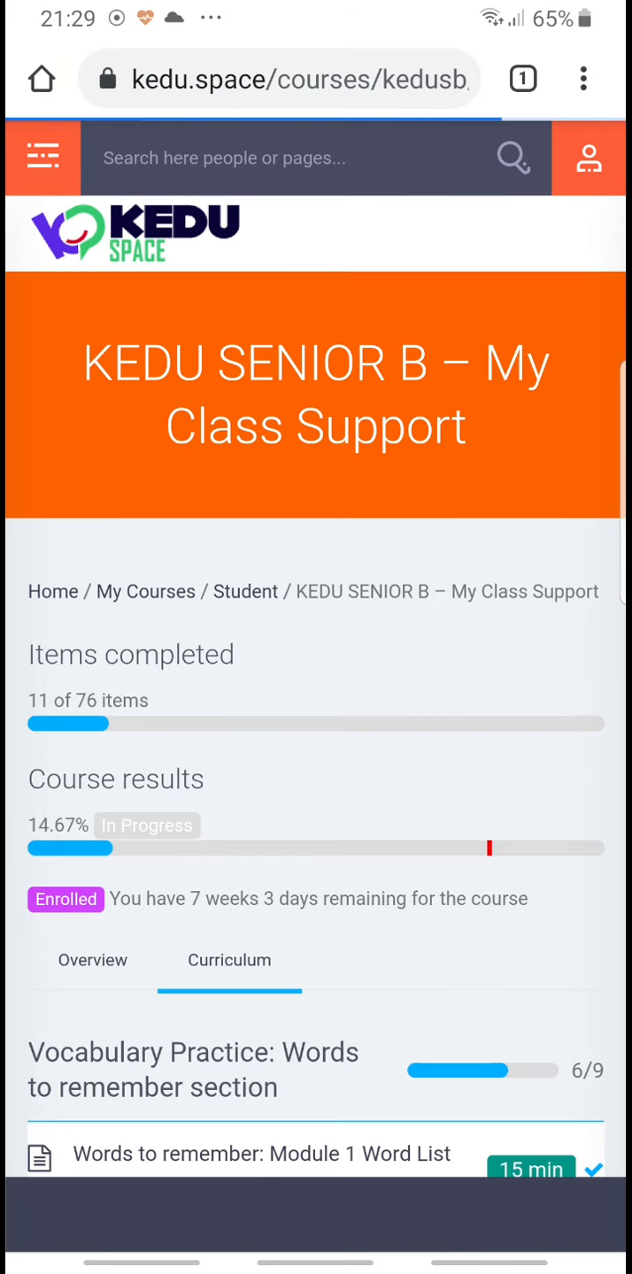
# - Start the 'Words to remember: Module 1 Word List 6' lesson from the Curriculum
pyautogui.scroll(-3)
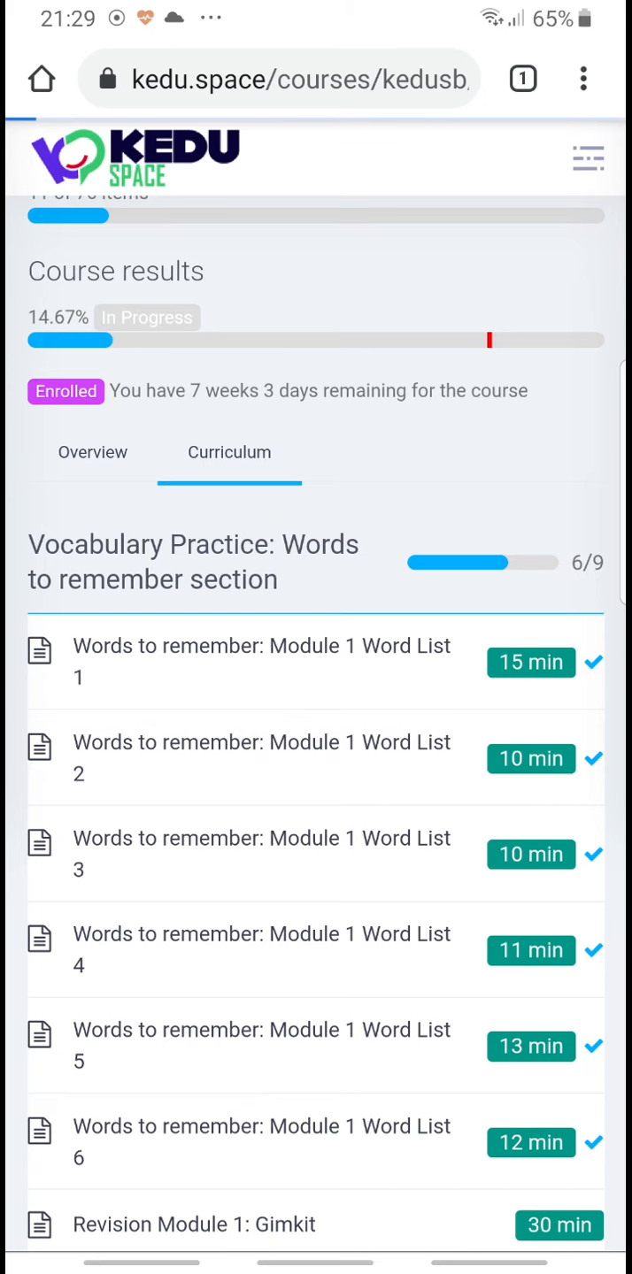
pyautogui.click(262, 1142)
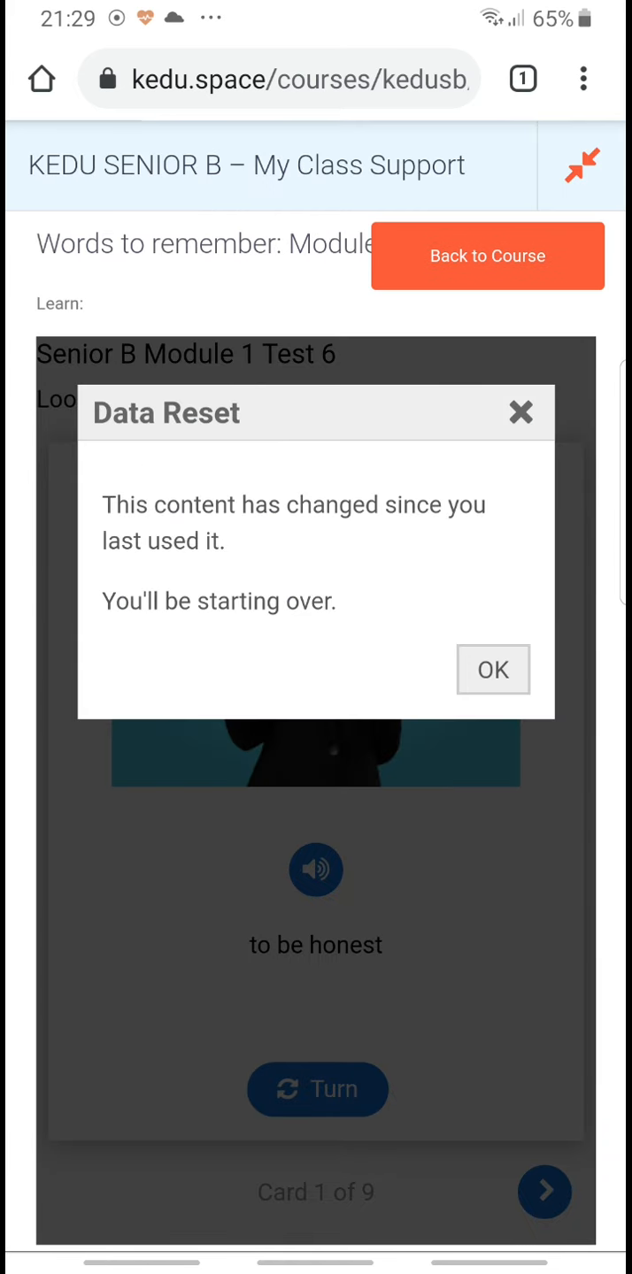
# - Dismiss the reset notice and reveal cards 1–3: tell the truth, wheelchair, share a secret
pyautogui.click(492, 669)
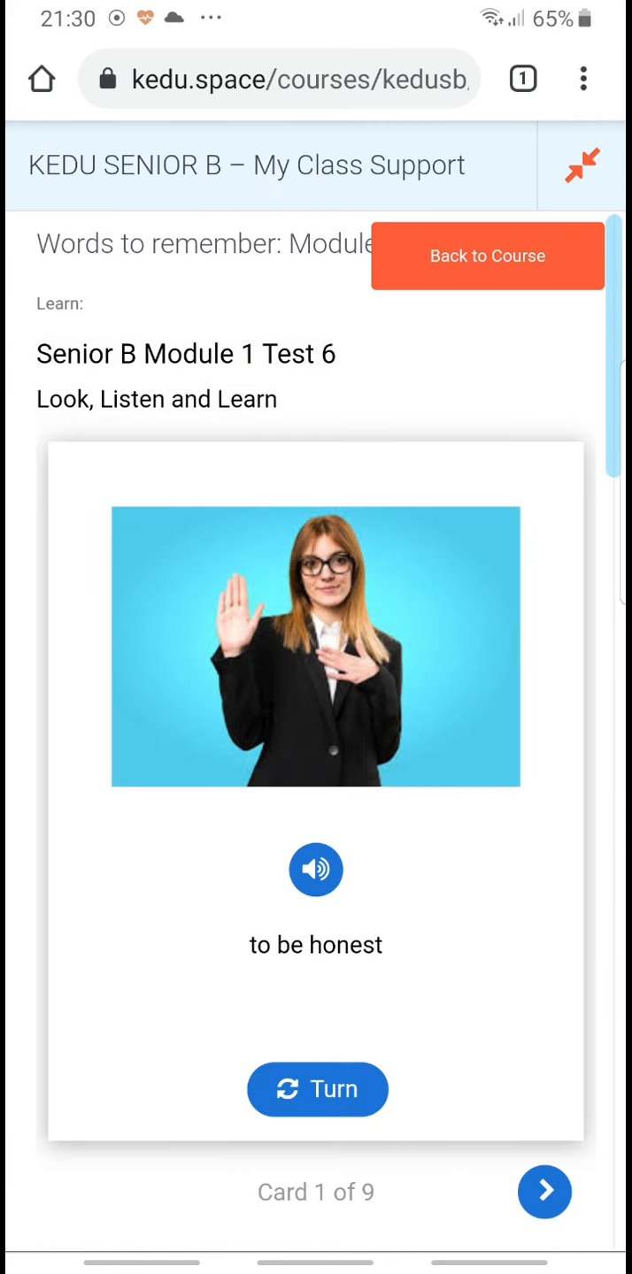
pyautogui.click(315, 871)
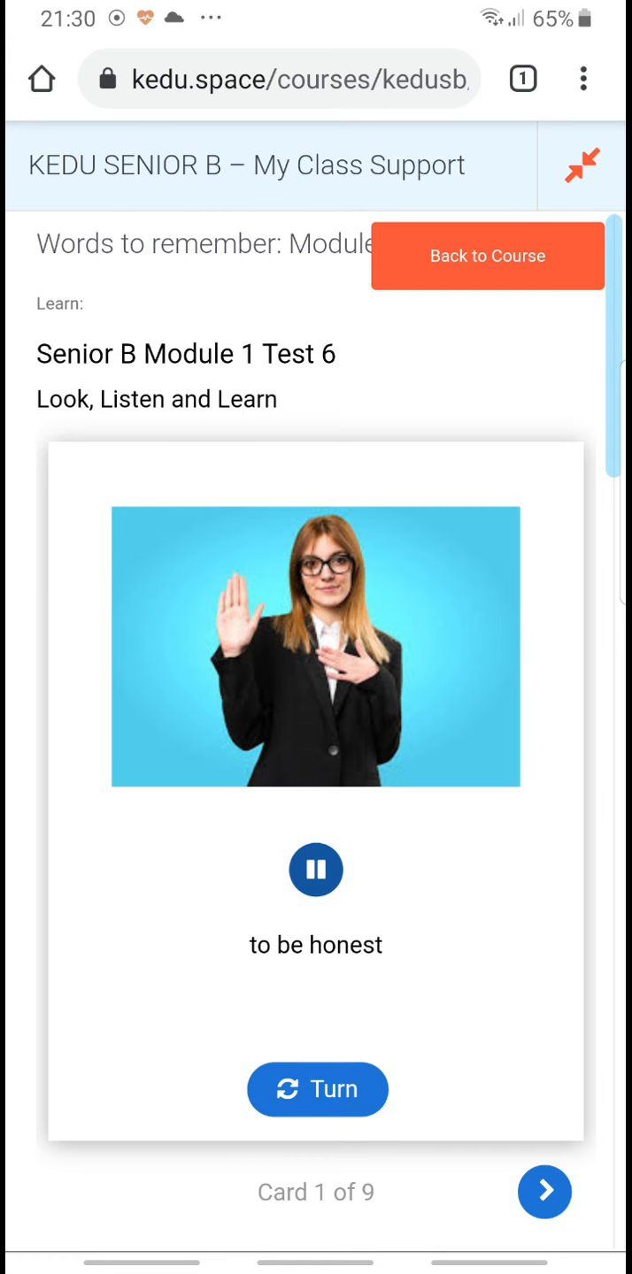
pyautogui.click(316, 1090)
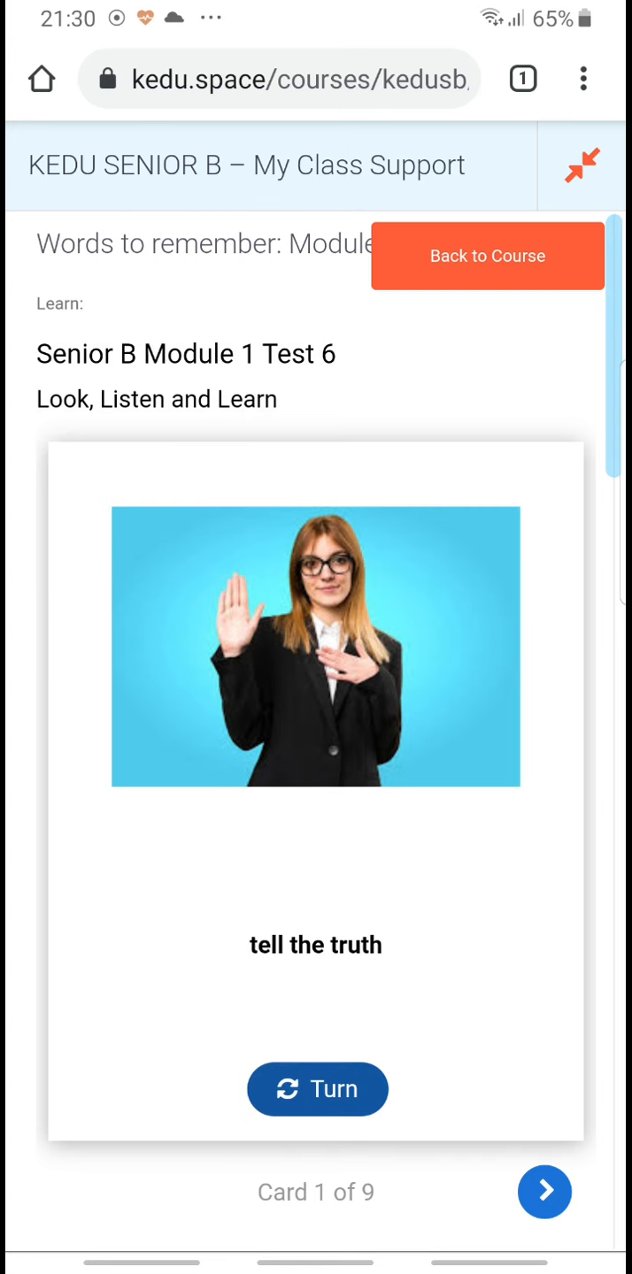
pyautogui.click(544, 1191)
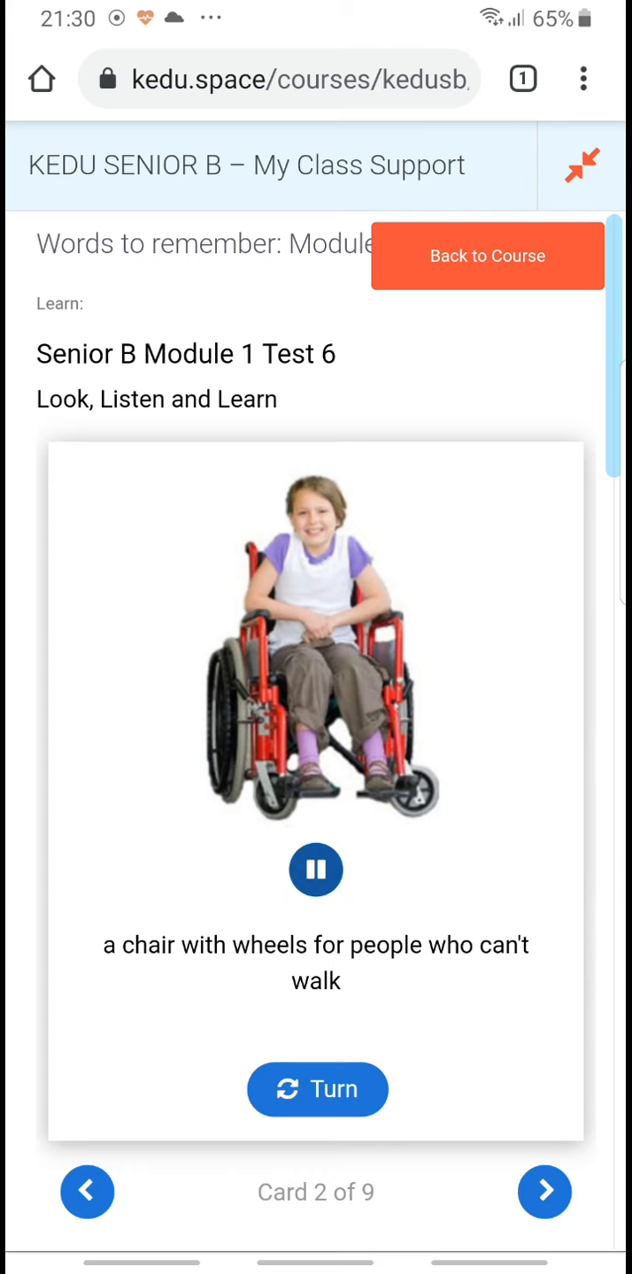
pyautogui.click(315, 1090)
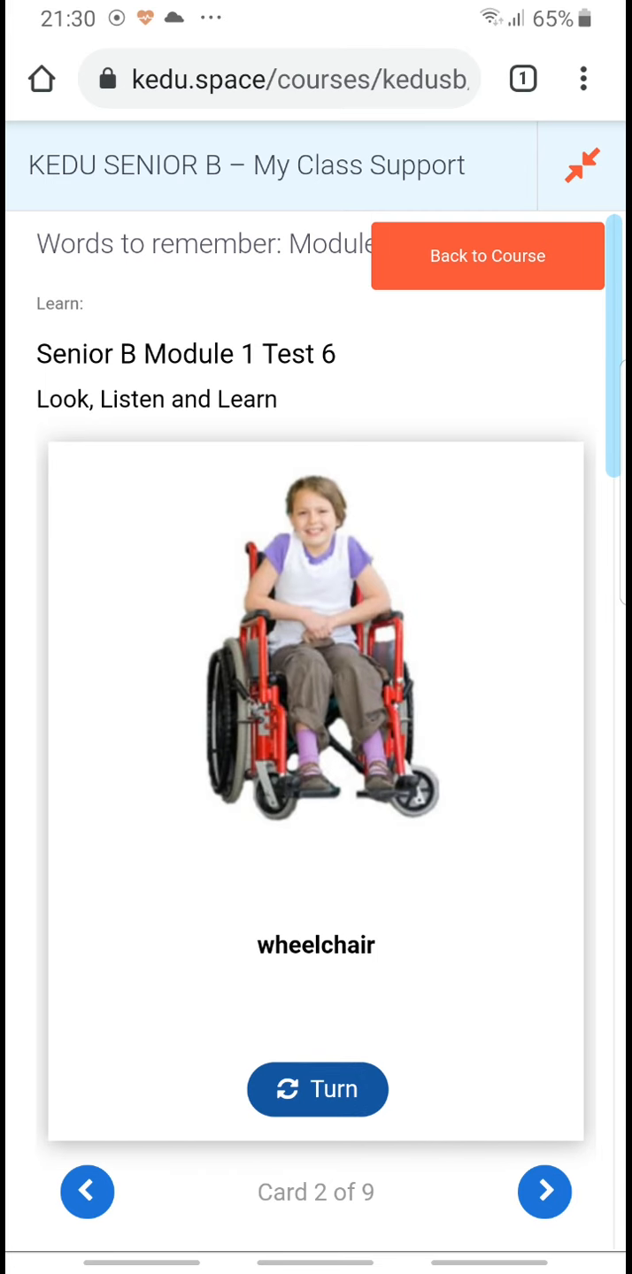
pyautogui.click(545, 1190)
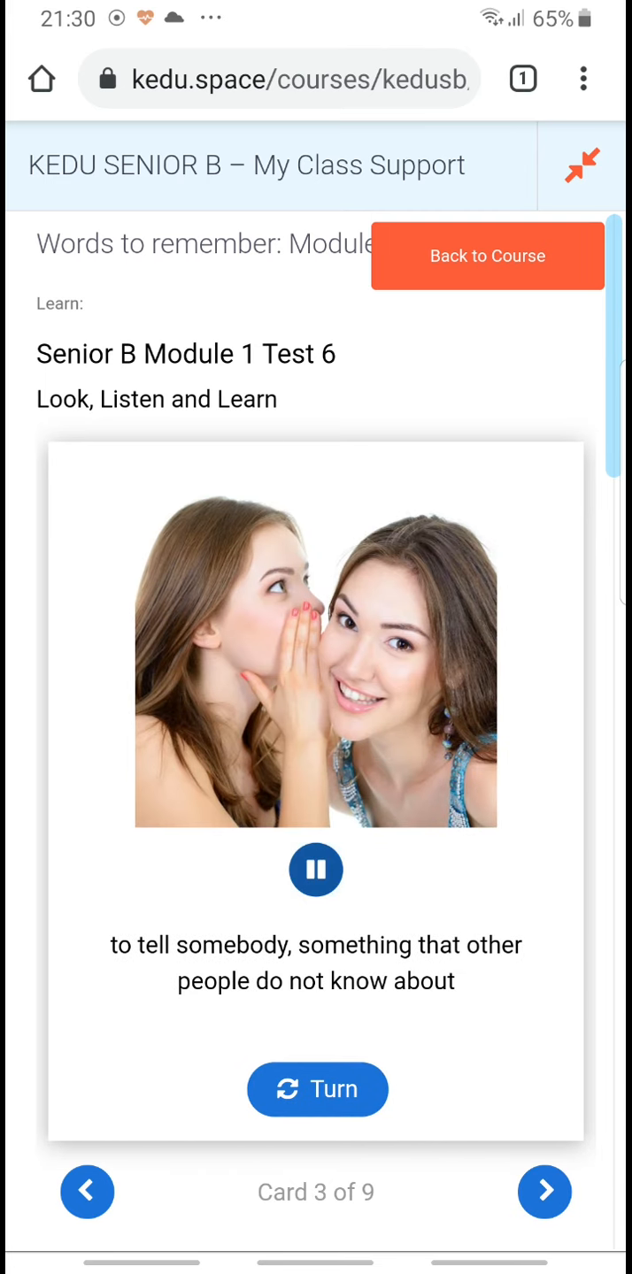
pyautogui.click(315, 1089)
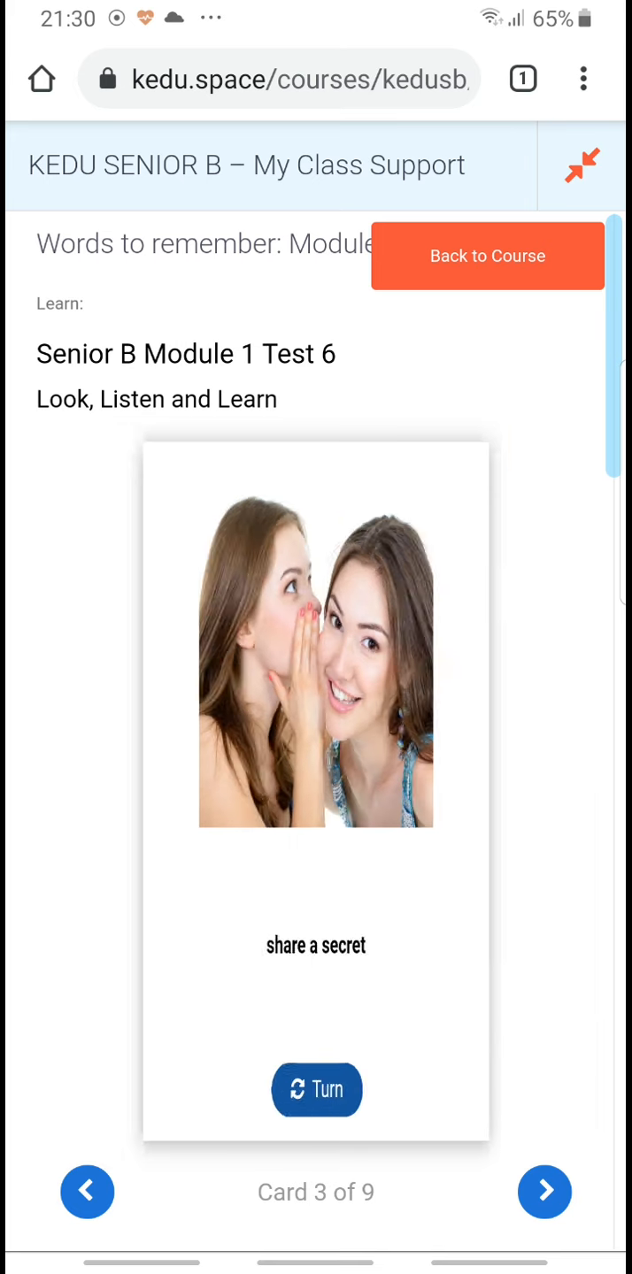
# - Page through the remaining flashcards up to card 9 of 9
pyautogui.click(543, 1191)
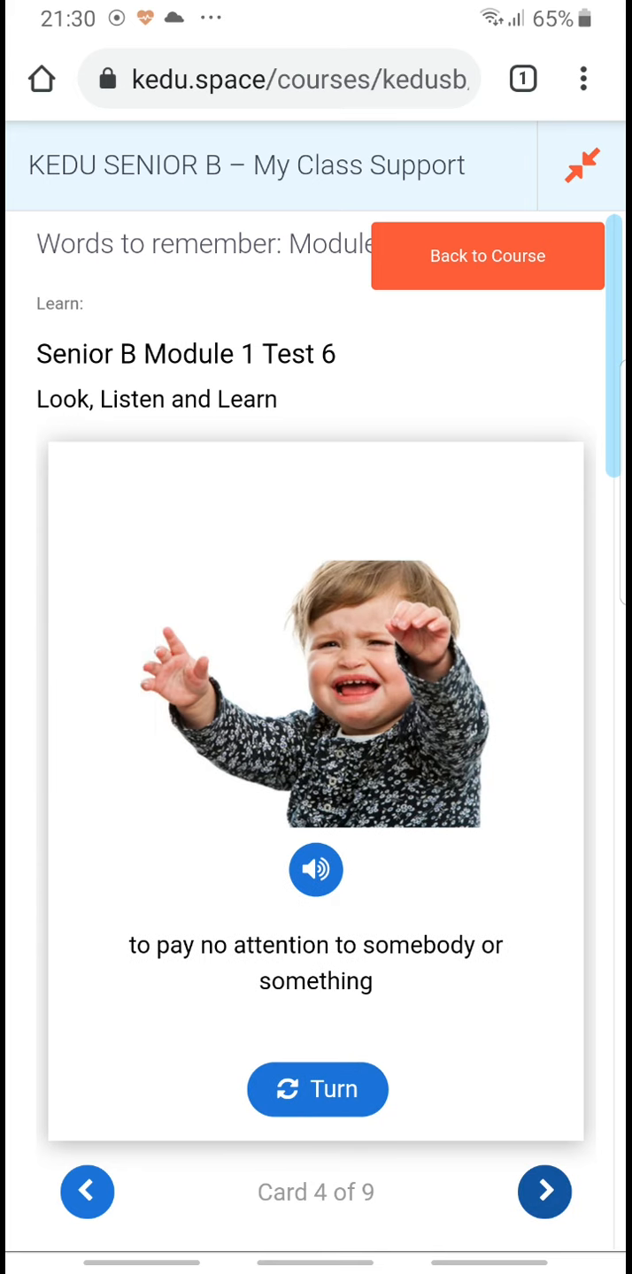
pyautogui.click(543, 1191)
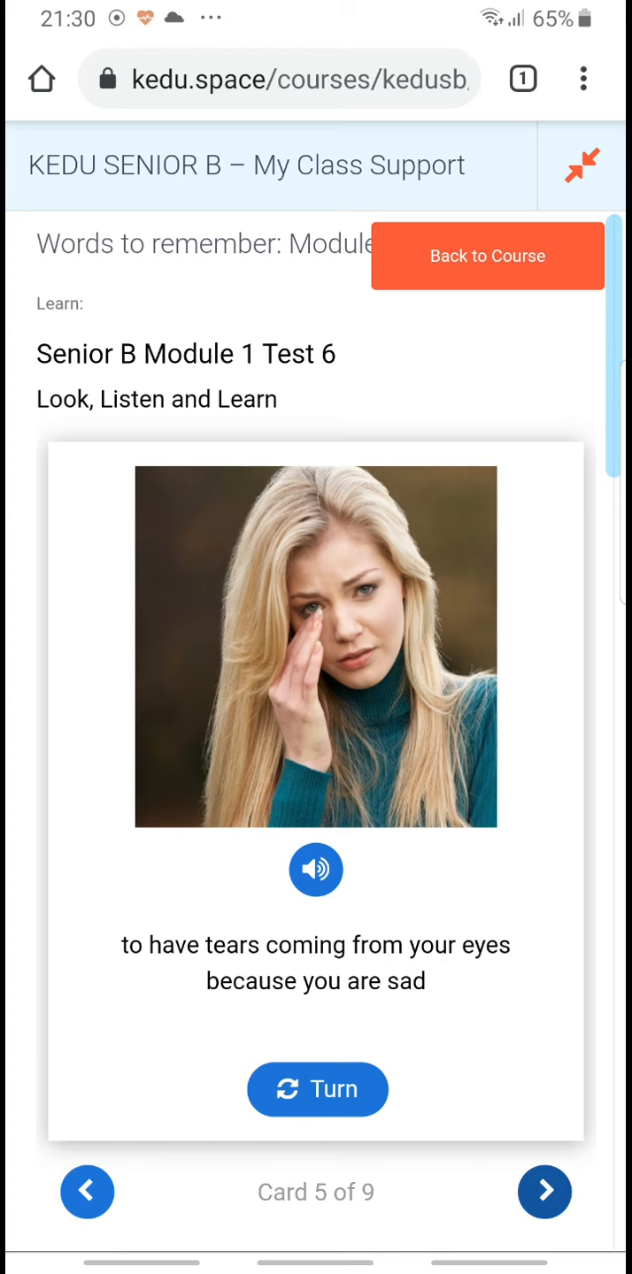
pyautogui.click(545, 1190)
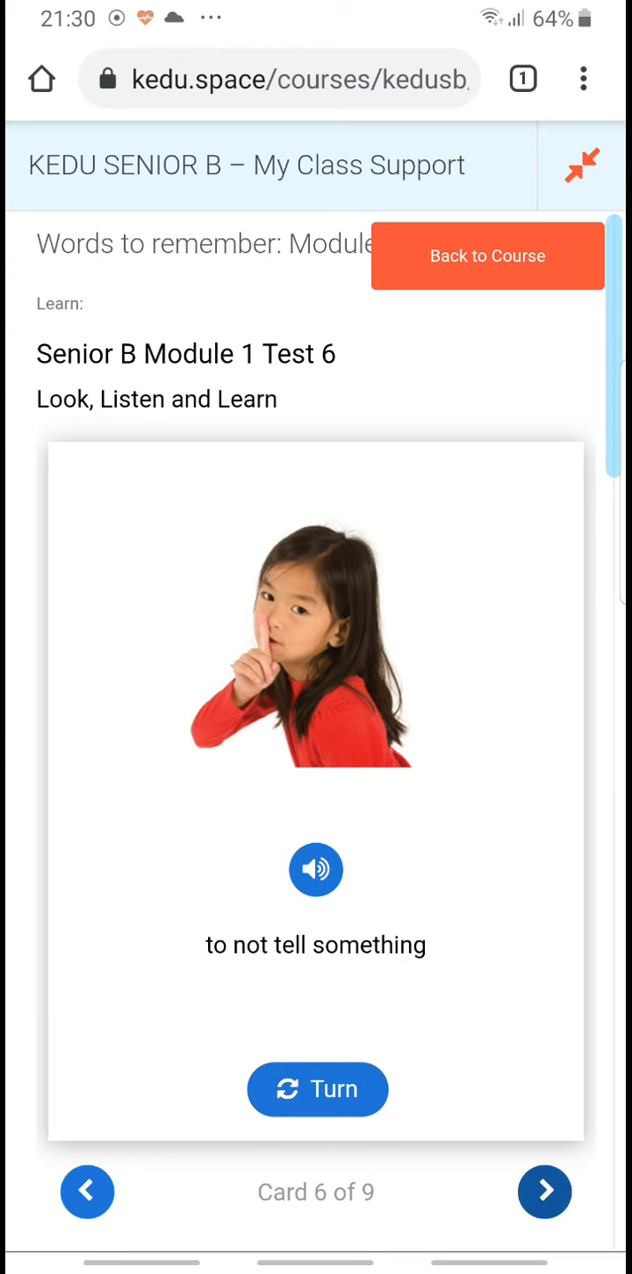
pyautogui.click(545, 1191)
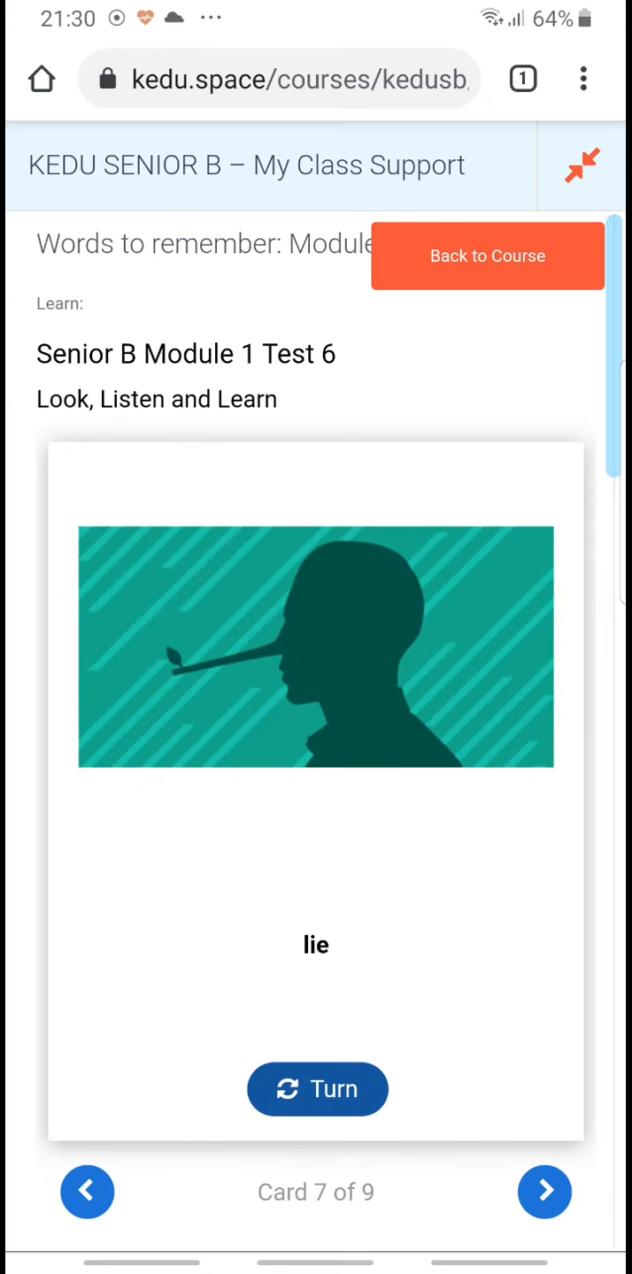
pyautogui.click(545, 1191)
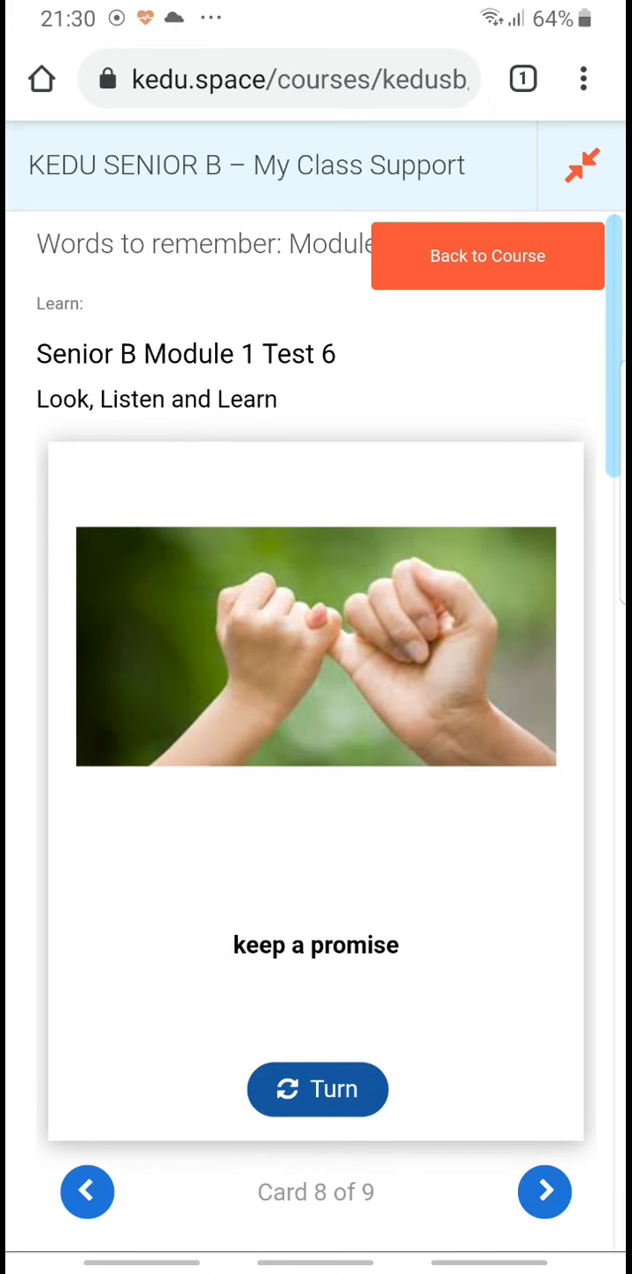
pyautogui.click(545, 1191)
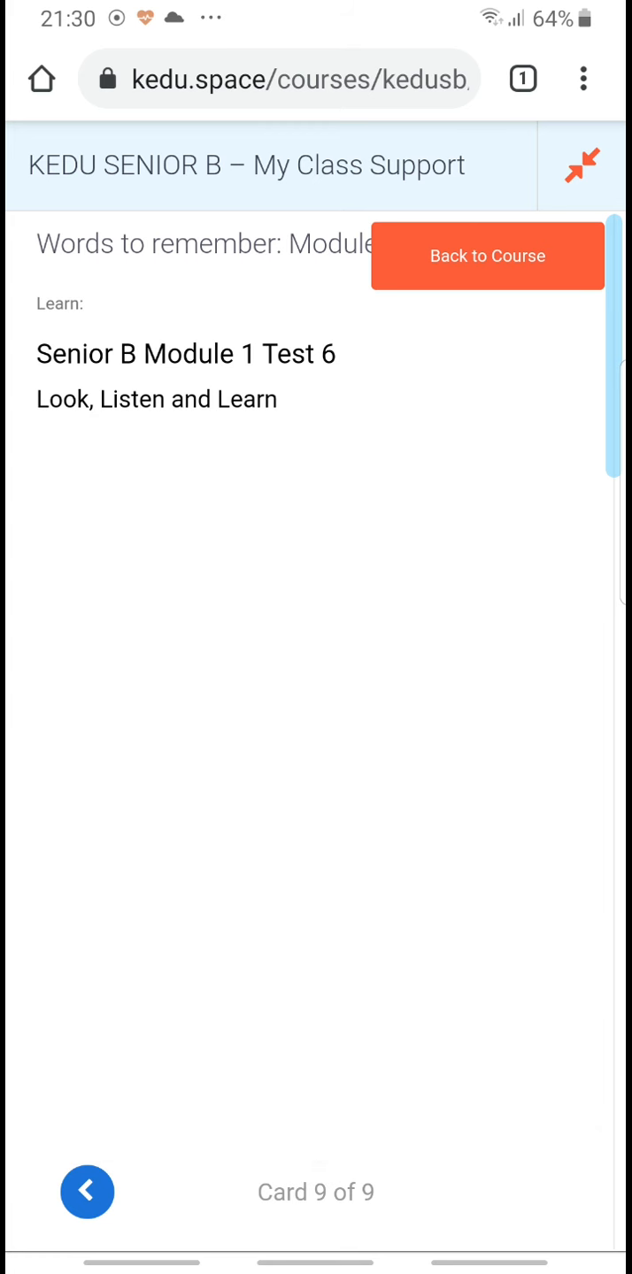
# - Match Ignore and Tell the truth to their definitions and check the exercise for 9/9
pyautogui.scroll(-3)
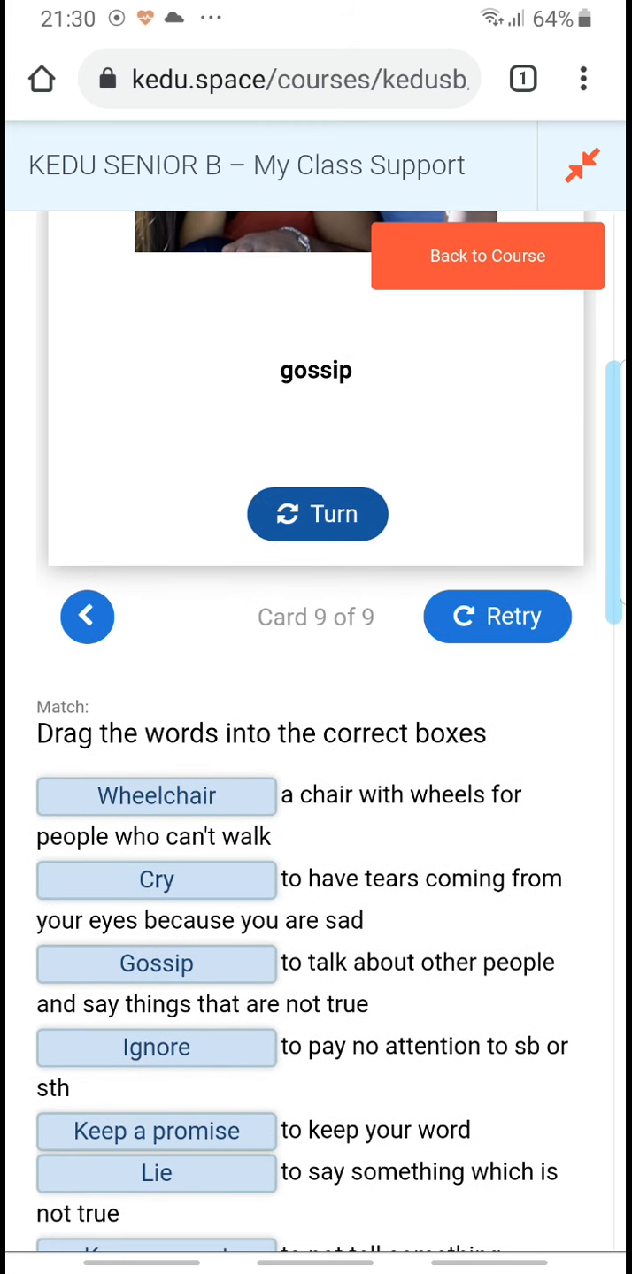
pyautogui.moveTo(156, 796); pyautogui.dragTo(120, 1189)
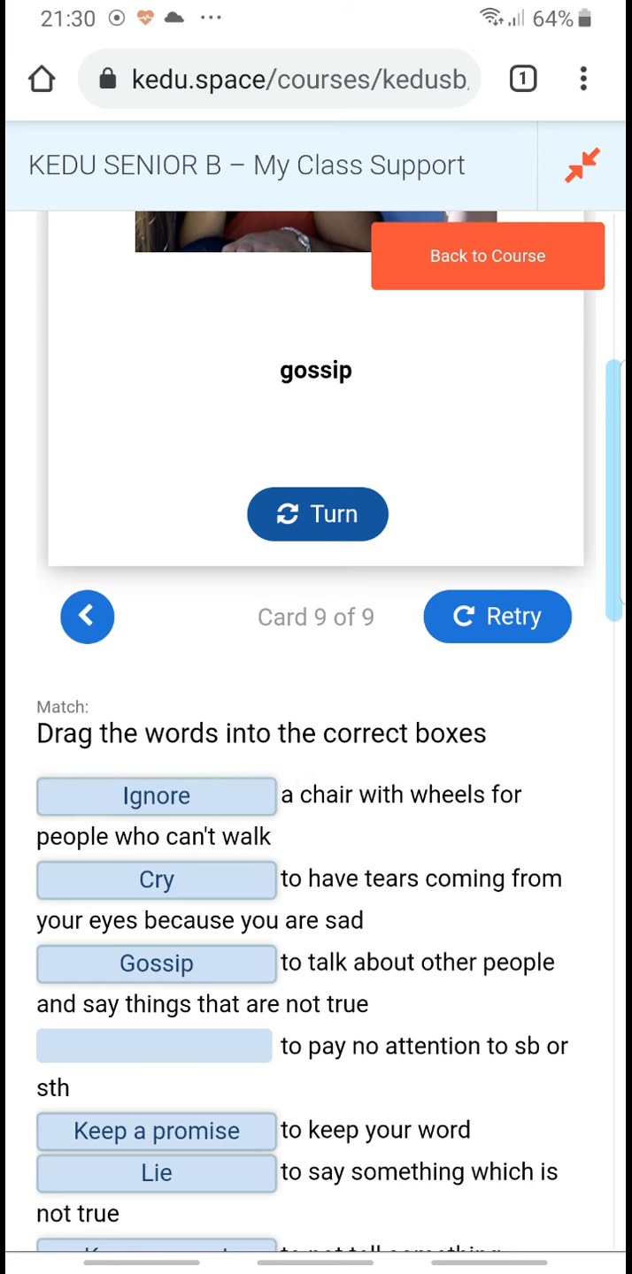
pyautogui.scroll(-3)
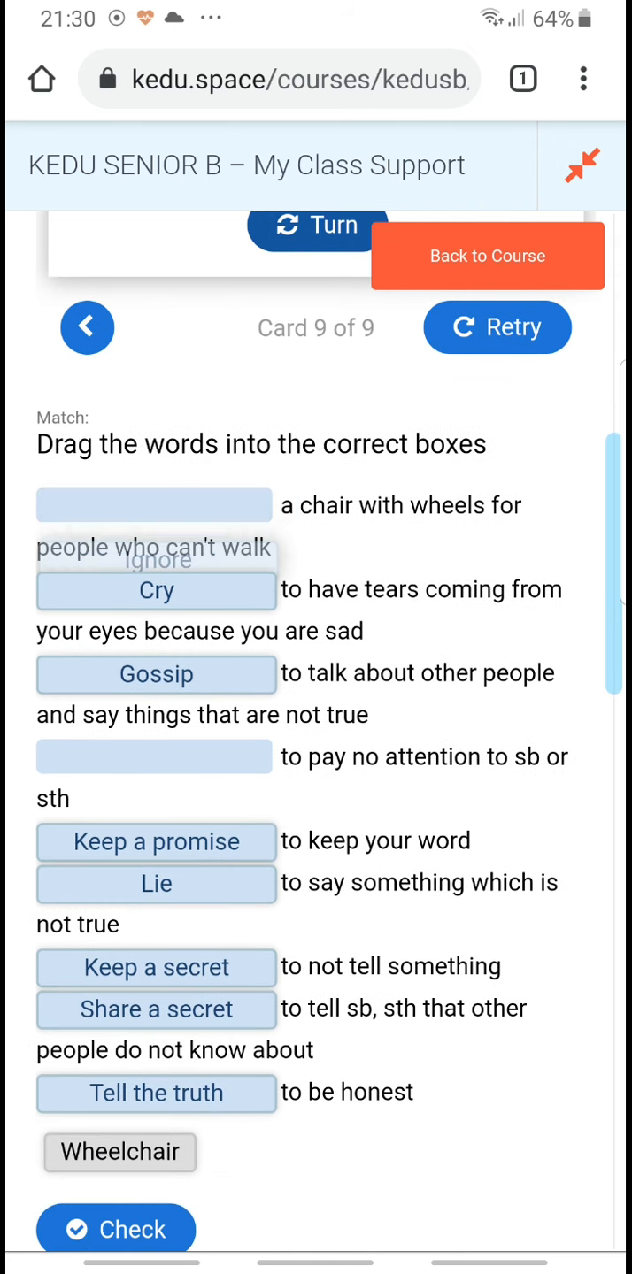
pyautogui.moveTo(155, 559); pyautogui.dragTo(156, 757)
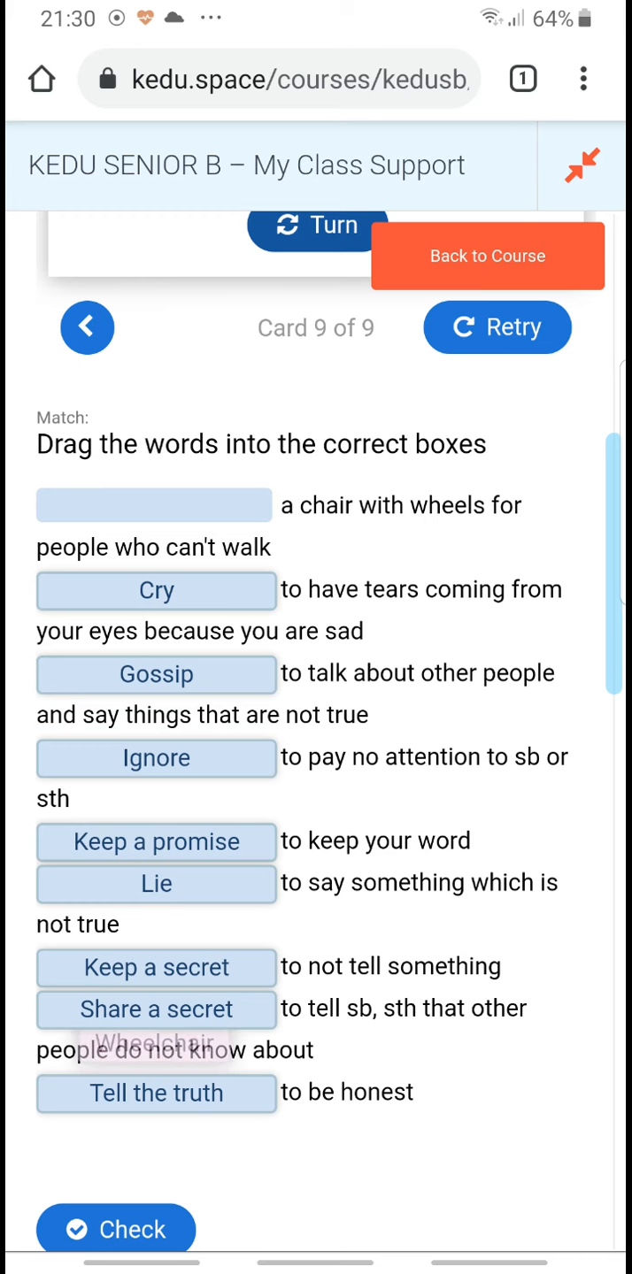
pyautogui.moveTo(156, 1051); pyautogui.dragTo(156, 506)
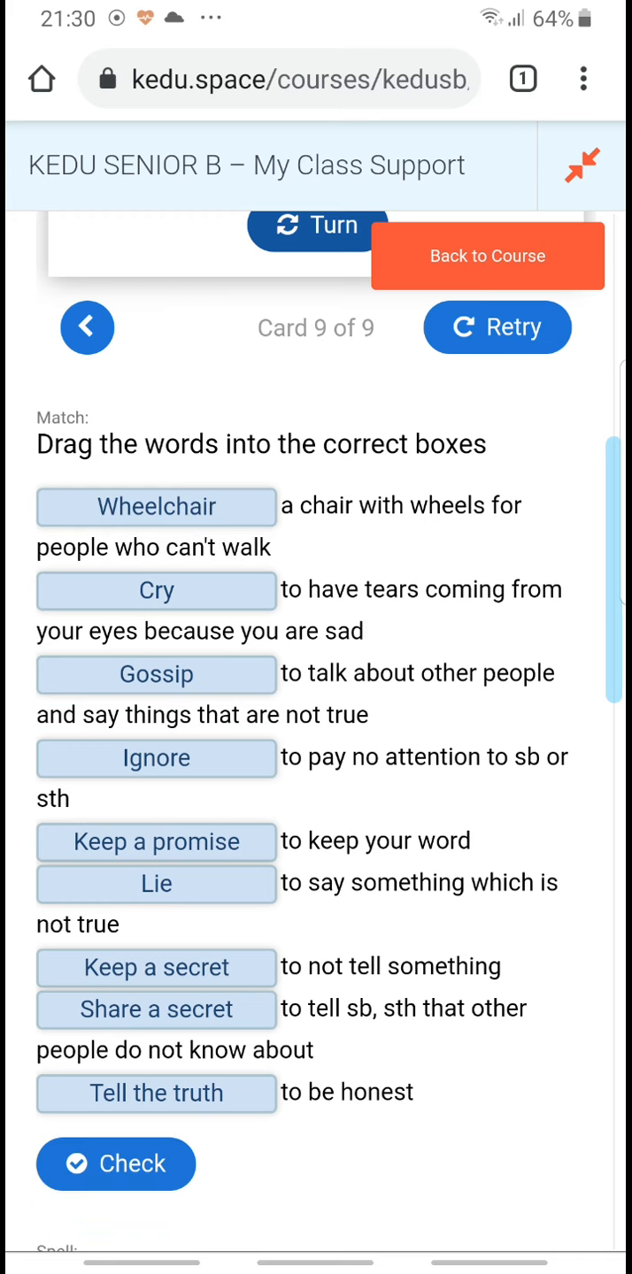
pyautogui.click(115, 1164)
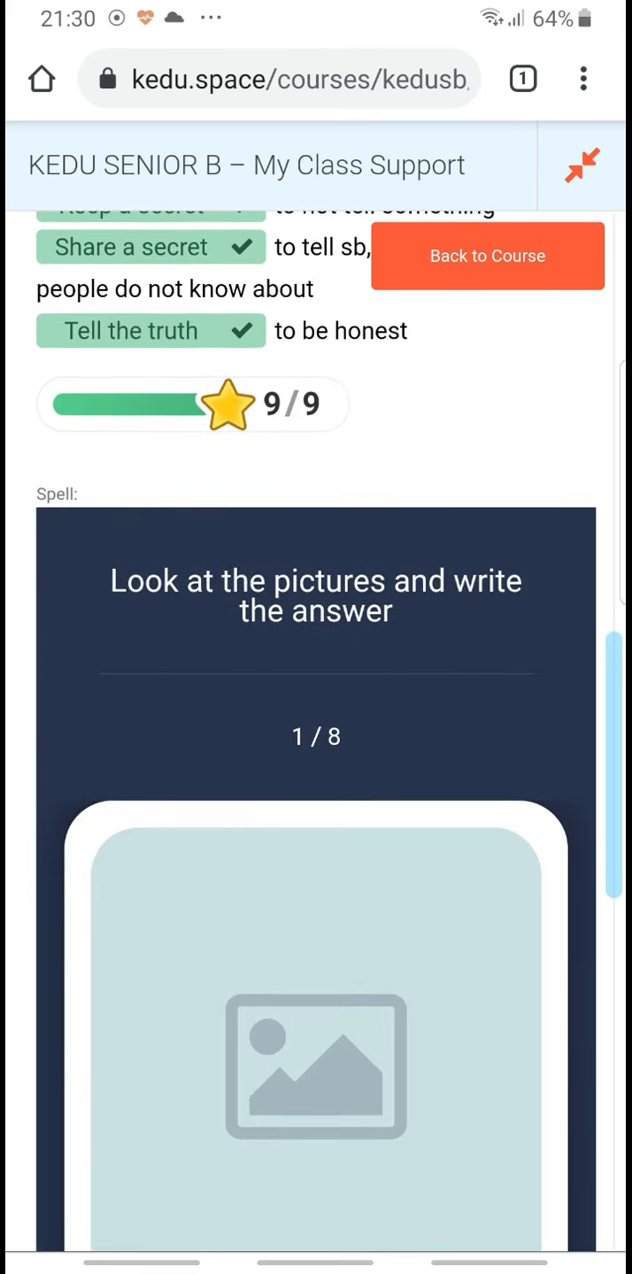
# - Answer the tears-when-sad card with Cry and advance
pyautogui.scroll(-3)
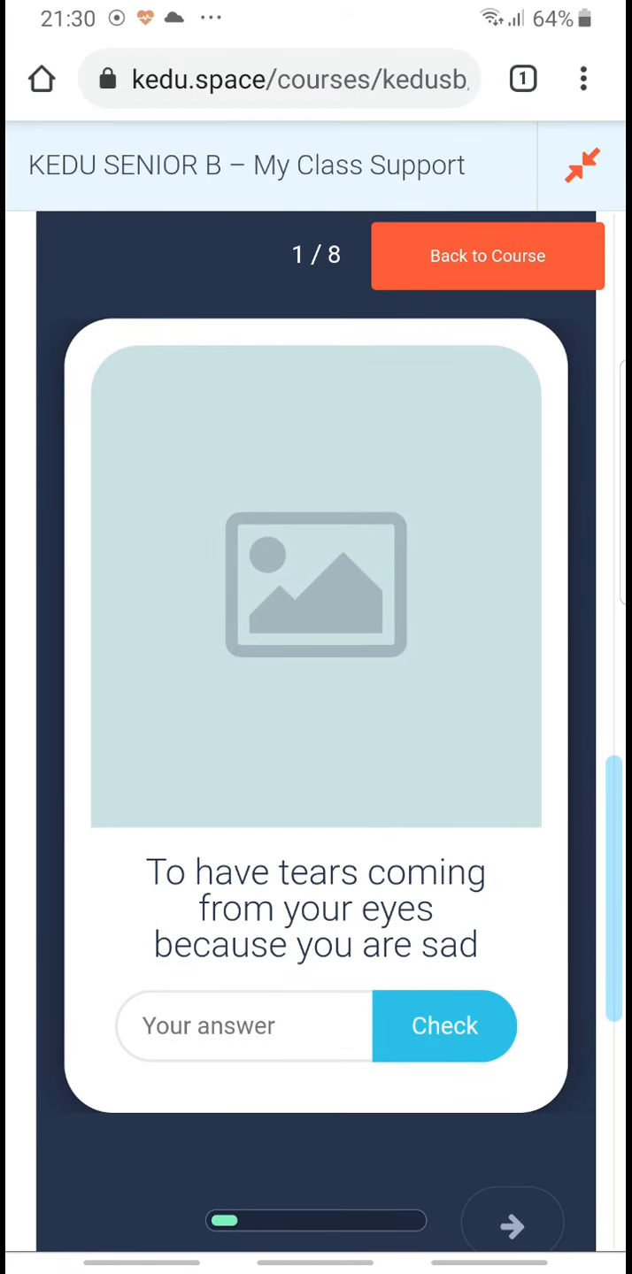
pyautogui.click(245, 1027)
pyautogui.write('Cry')
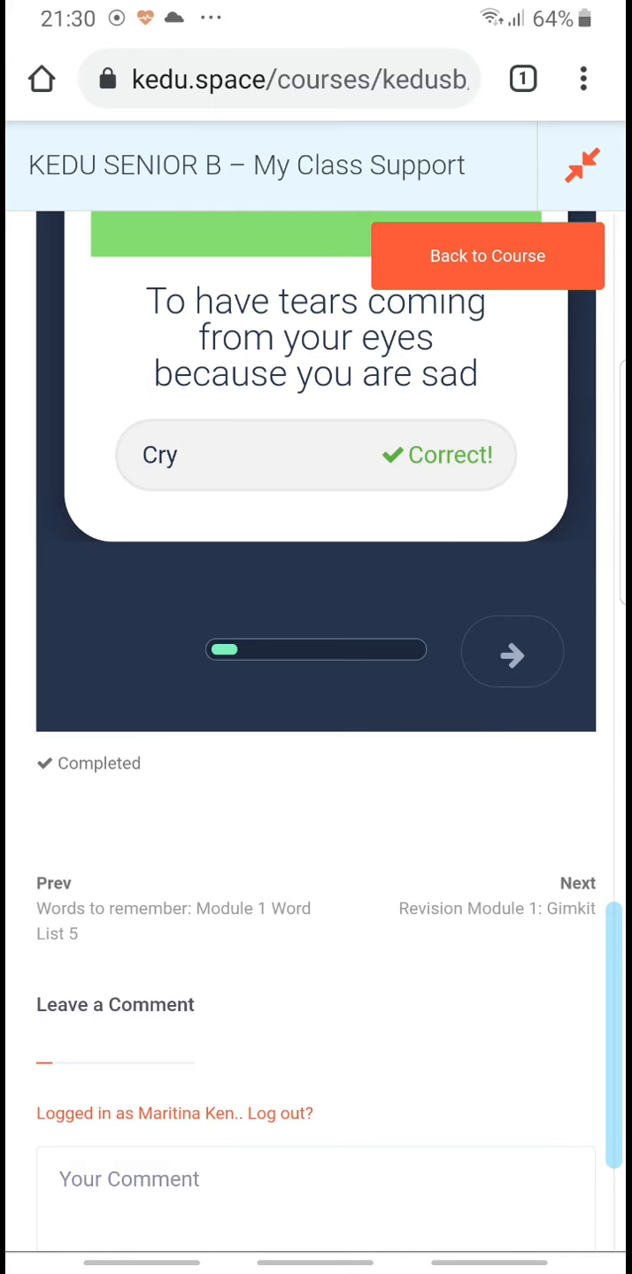
pyautogui.click(511, 653)
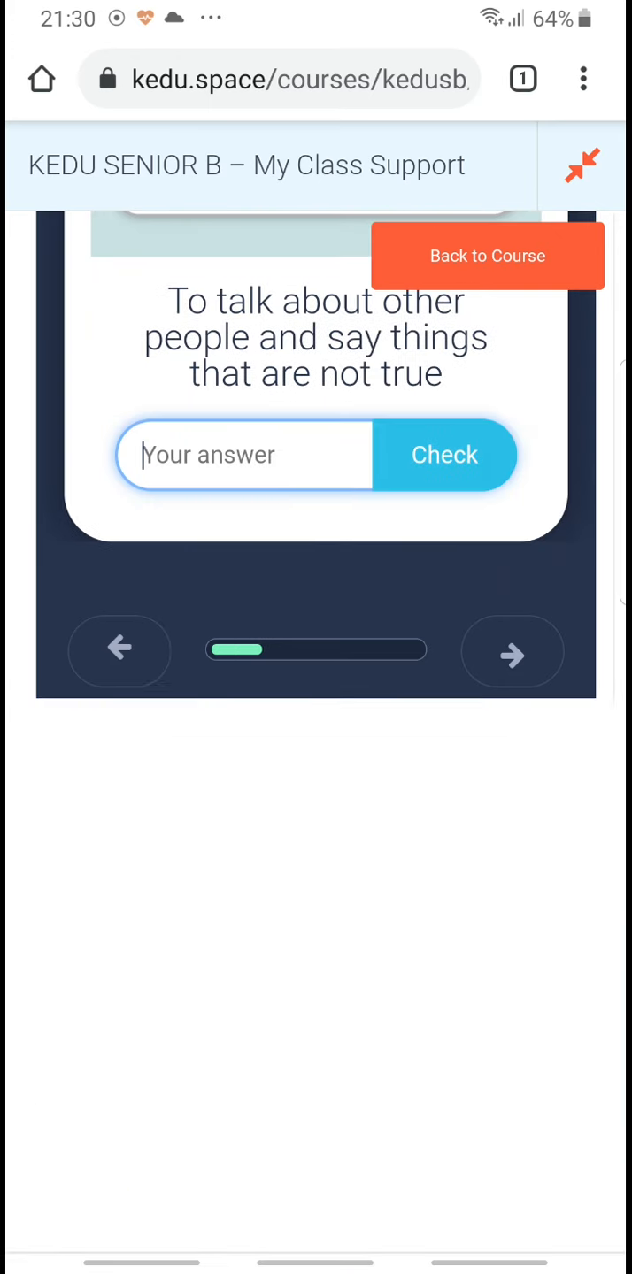
# - Answer the gossip card with Lie (marked wrong), Ignore correct, and advance to keep-your-word
pyautogui.click(244, 453)
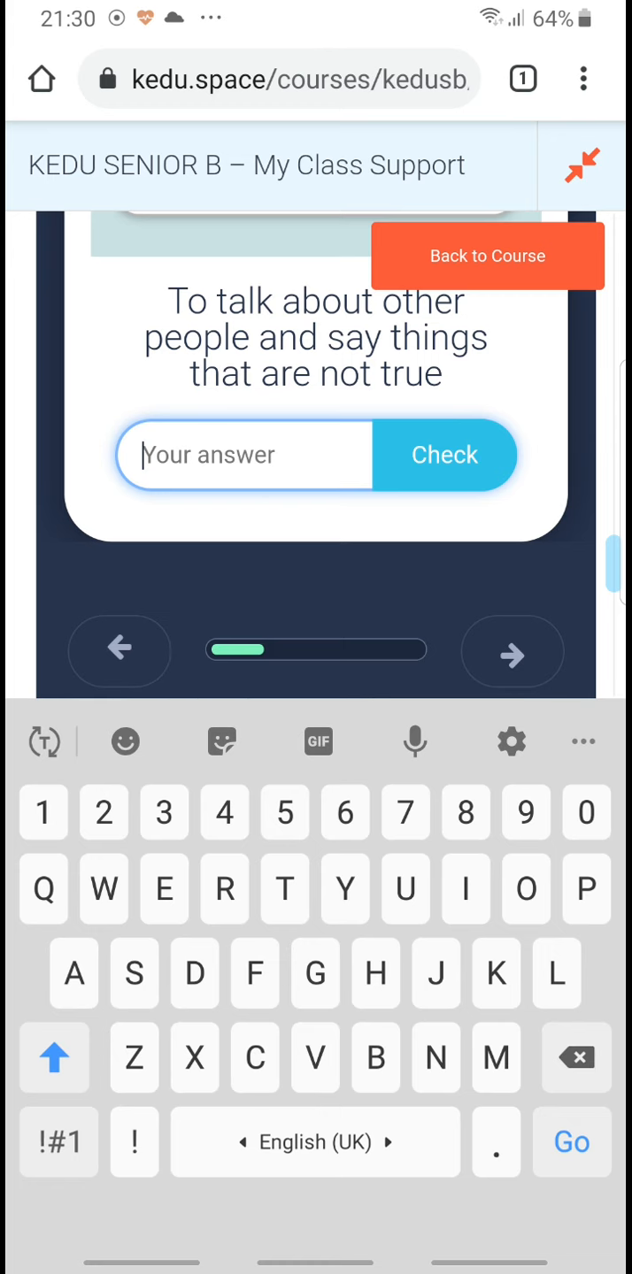
pyautogui.write('Lie')
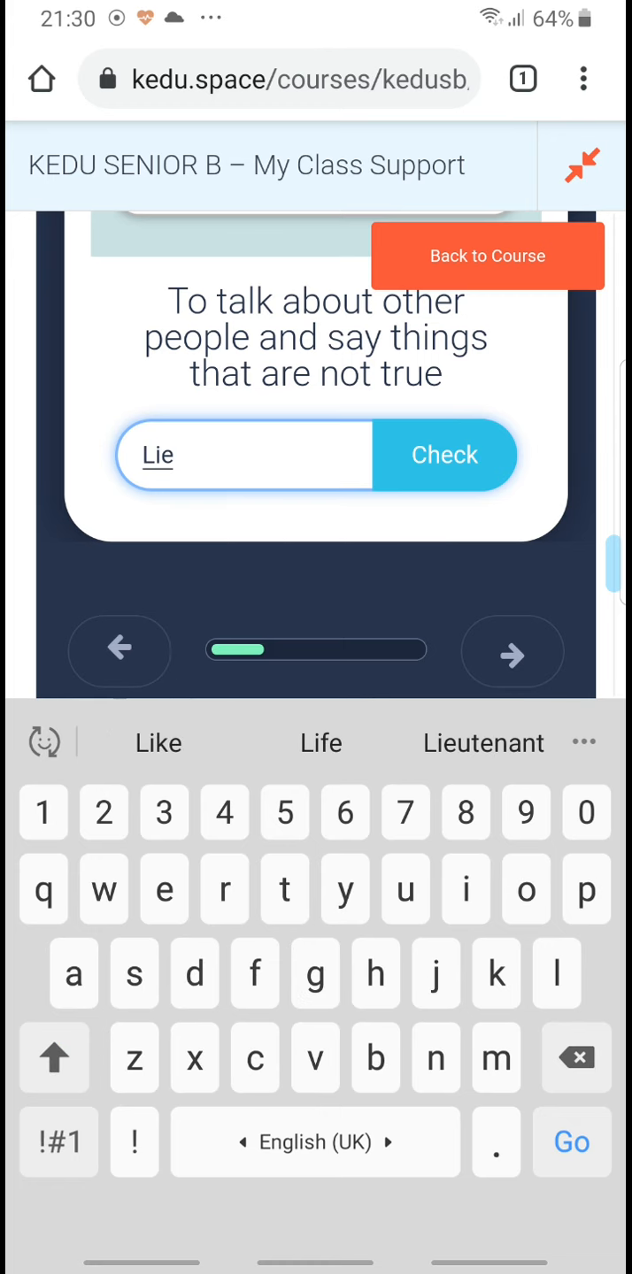
pyautogui.click(444, 453)
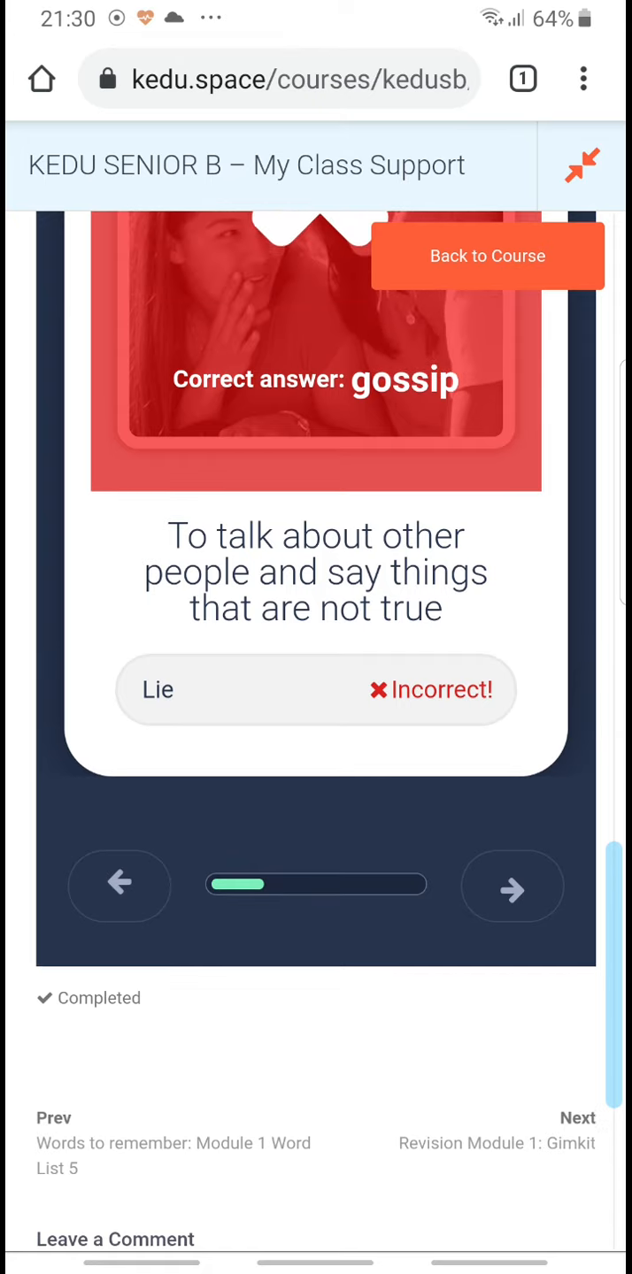
pyautogui.click(511, 884)
pyautogui.write('Ignore')
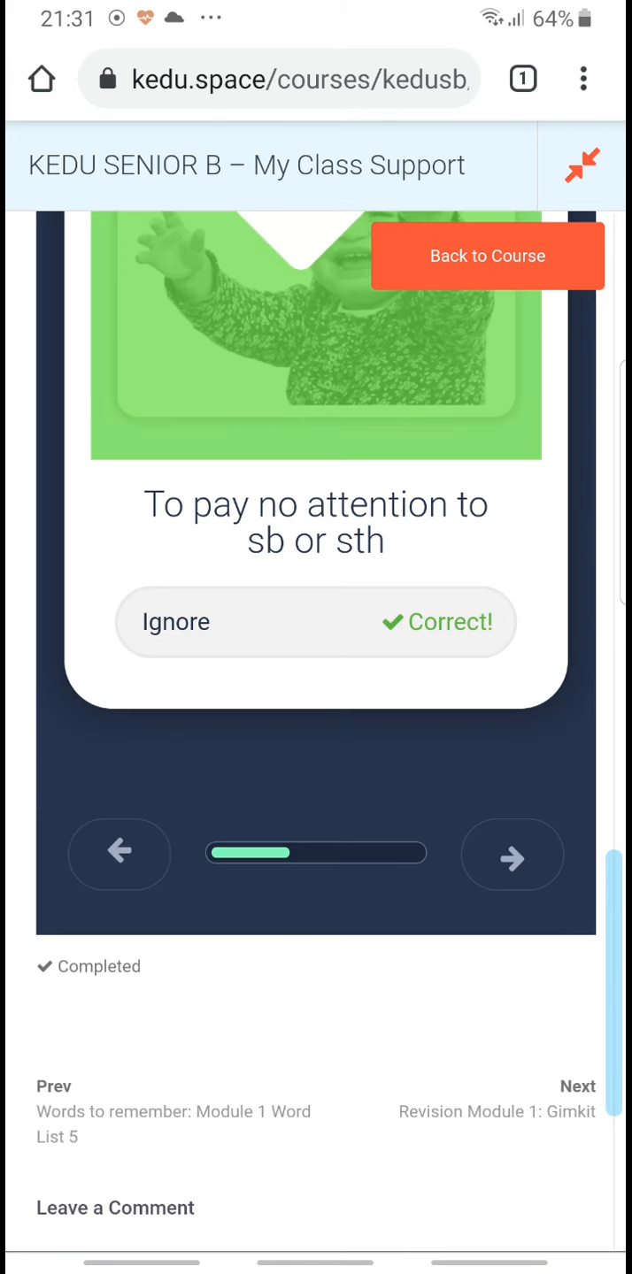
pyautogui.click(512, 852)
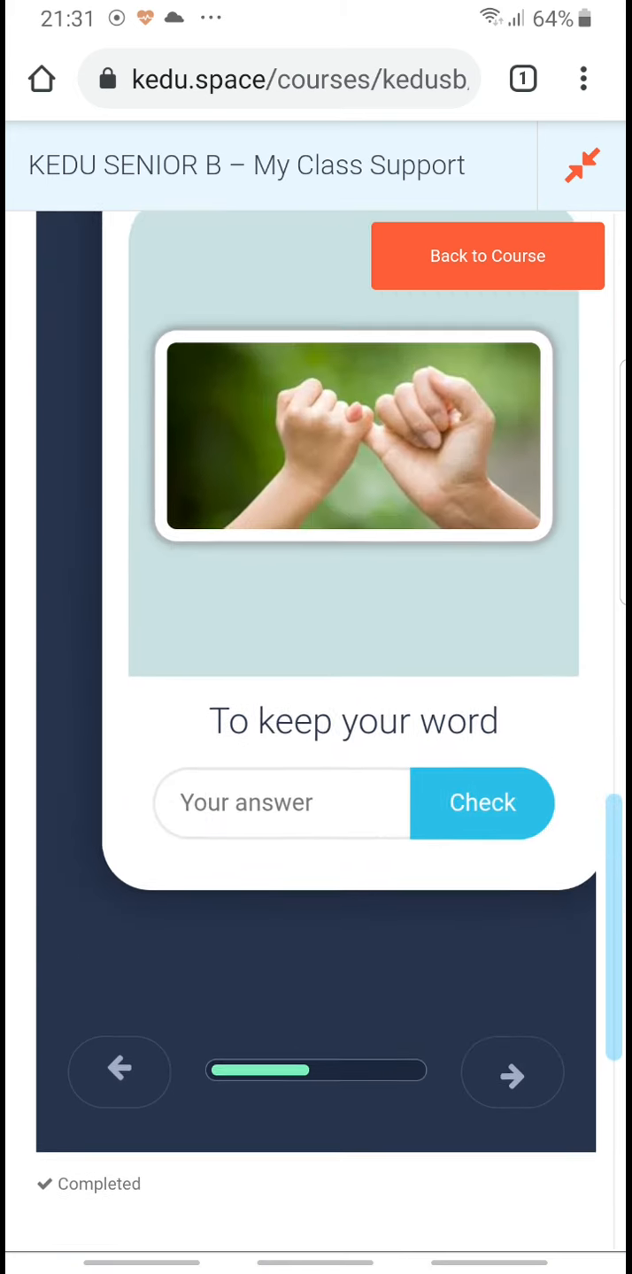
# - Answer Keep a promise for keeping your word and Lie for saying something untrue
pyautogui.click(244, 804)
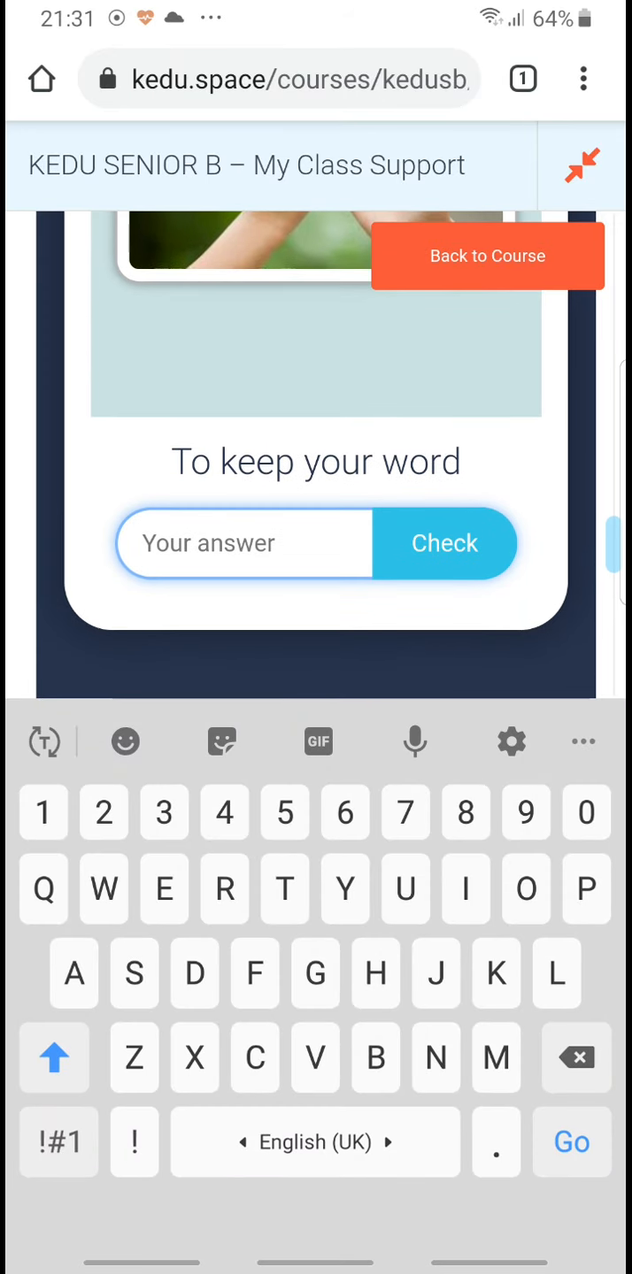
pyautogui.write('Keep')
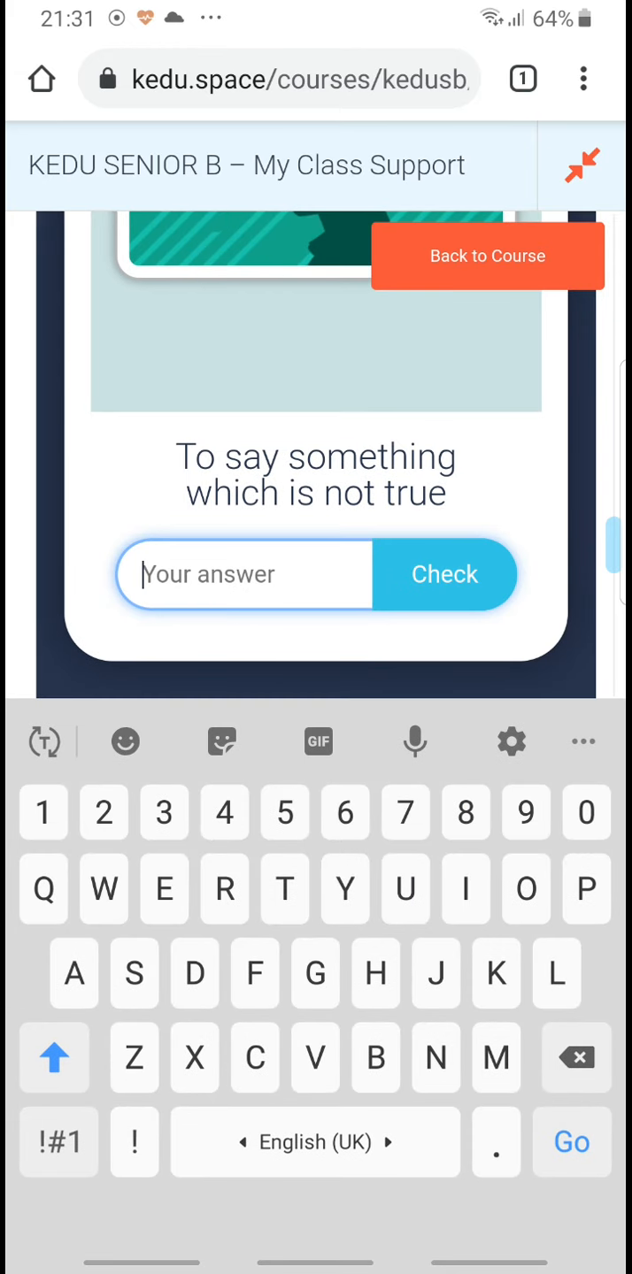
pyautogui.write('Lie')
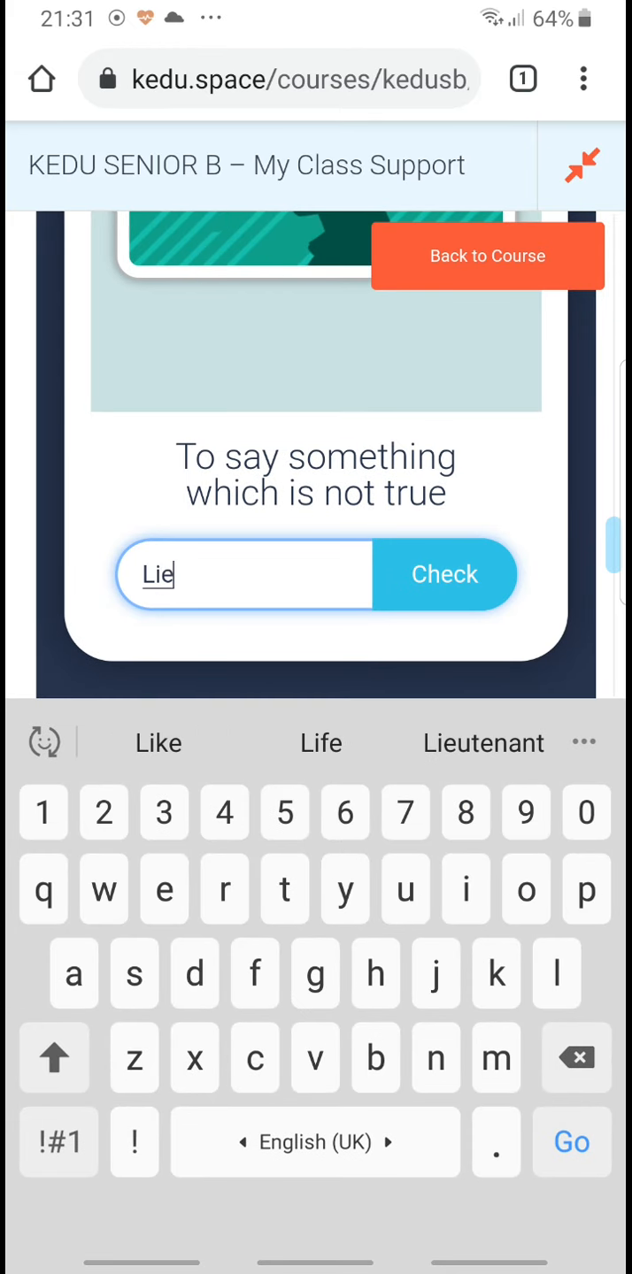
pyautogui.click(444, 573)
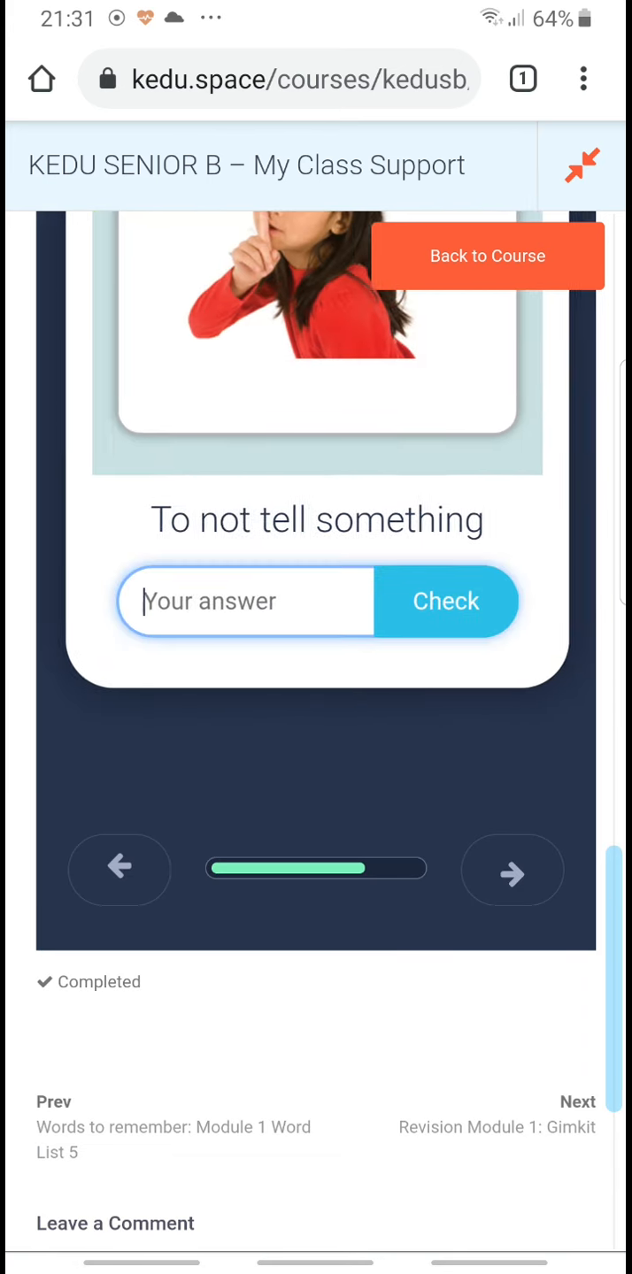
# - Answer the not-telling-something card with Keep a secret
pyautogui.click(246, 602)
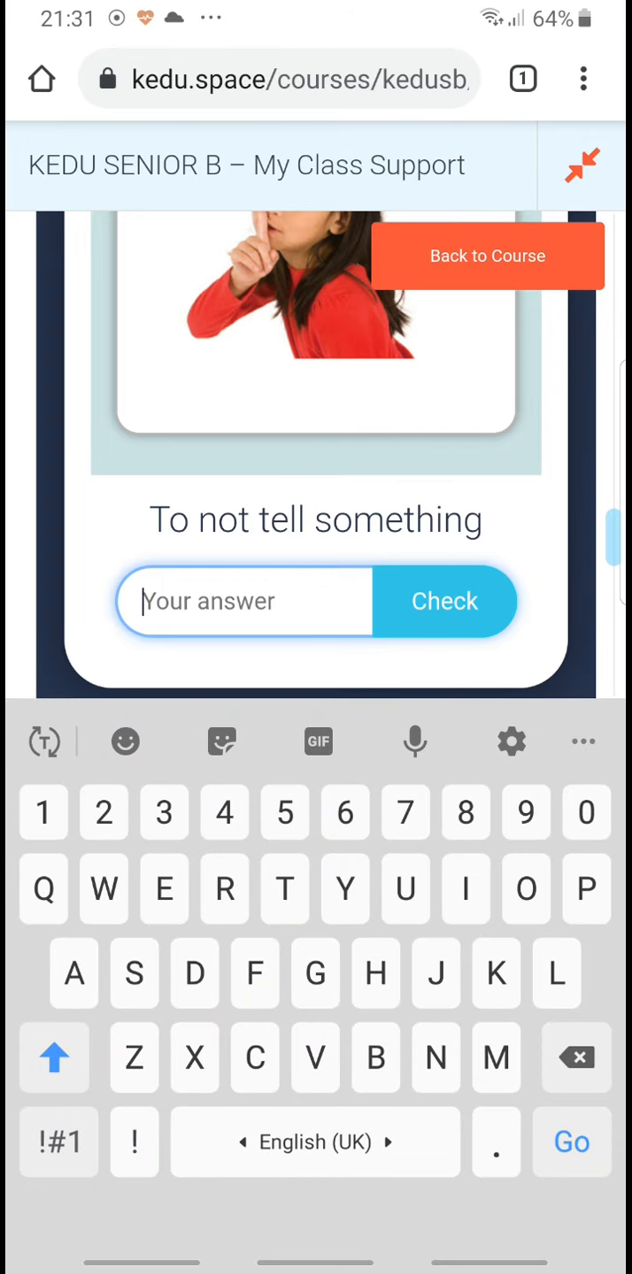
pyautogui.write('Keep')
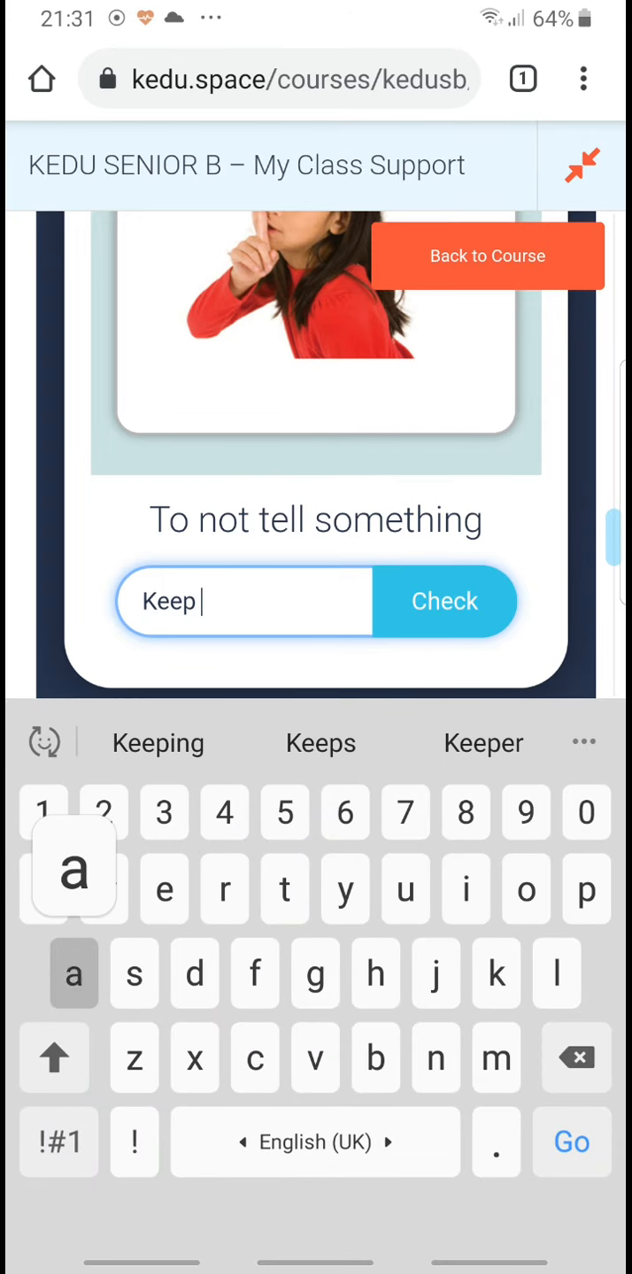
pyautogui.write('a secret')
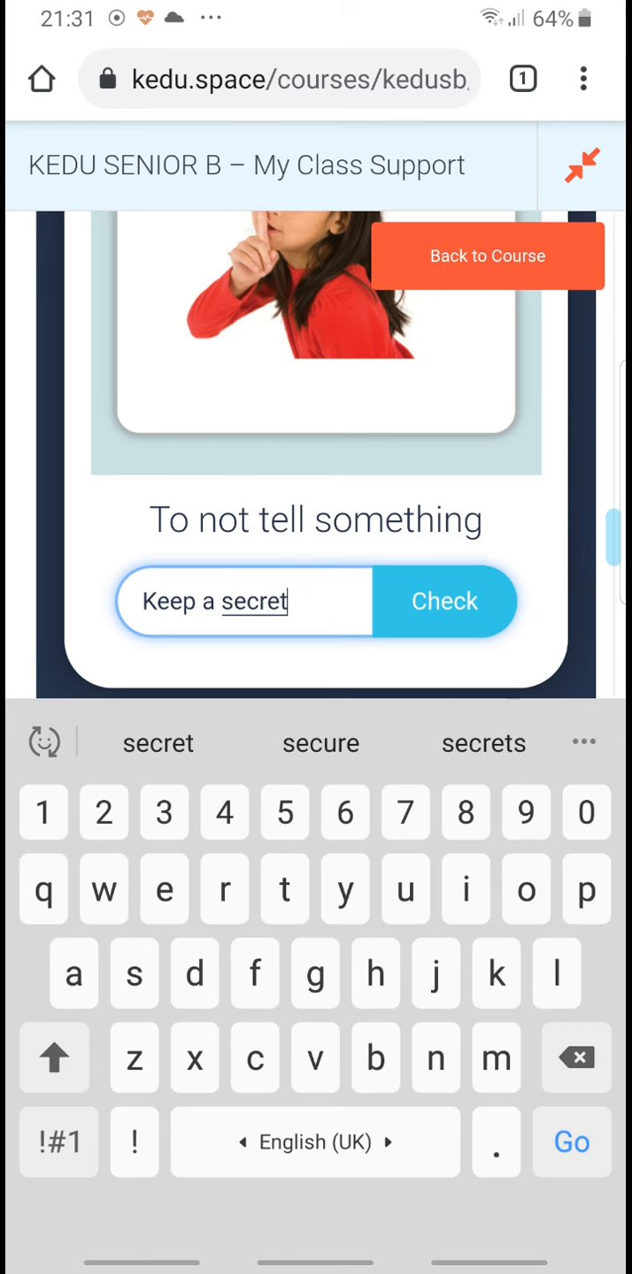
pyautogui.click(444, 601)
pyautogui.write('Tell')
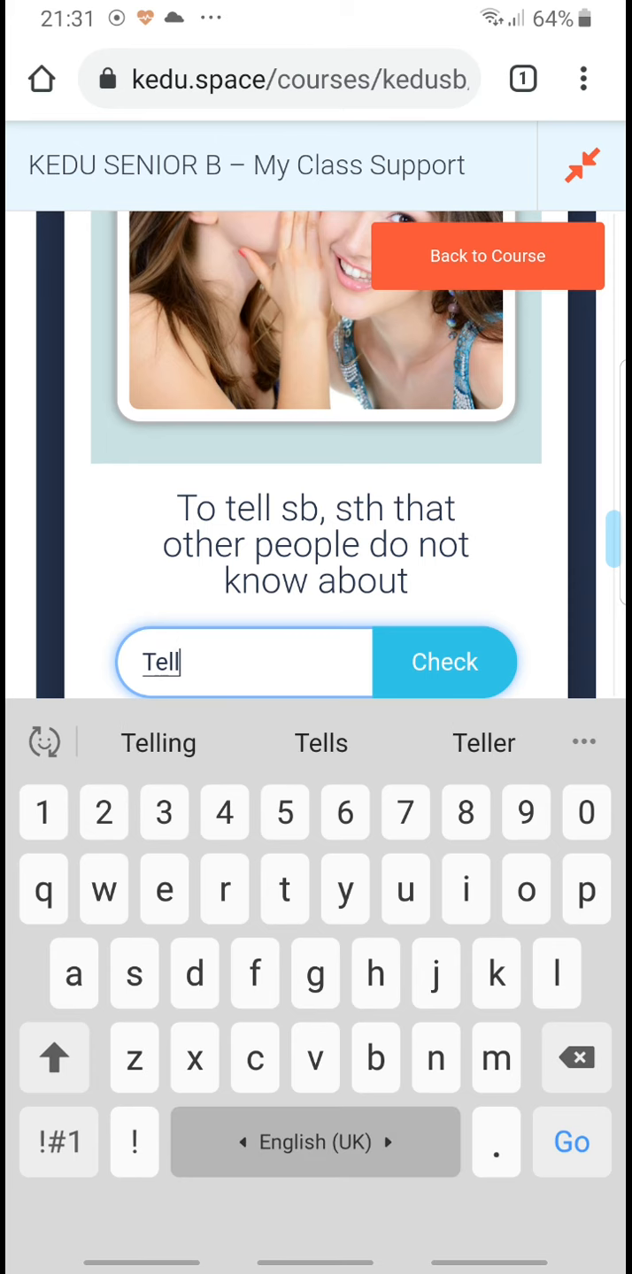
# - Submit Tell a promise for the share-a-secret card and scroll back to the To be honest card
pyautogui.write('a prom')
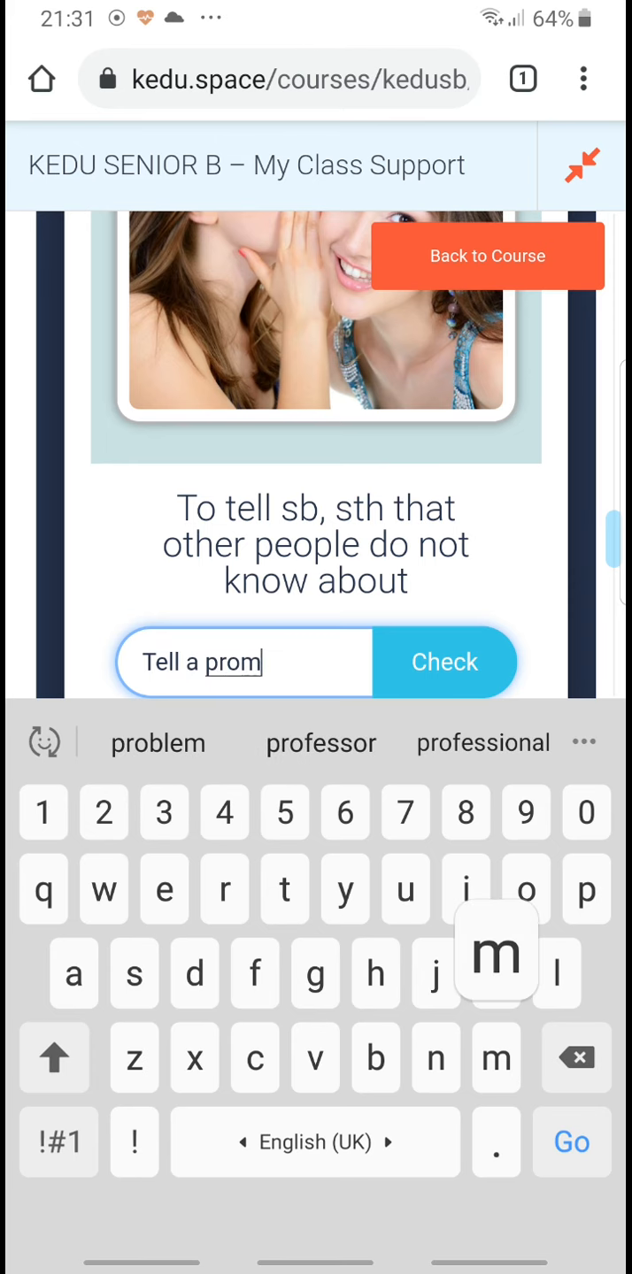
pyautogui.click(442, 662)
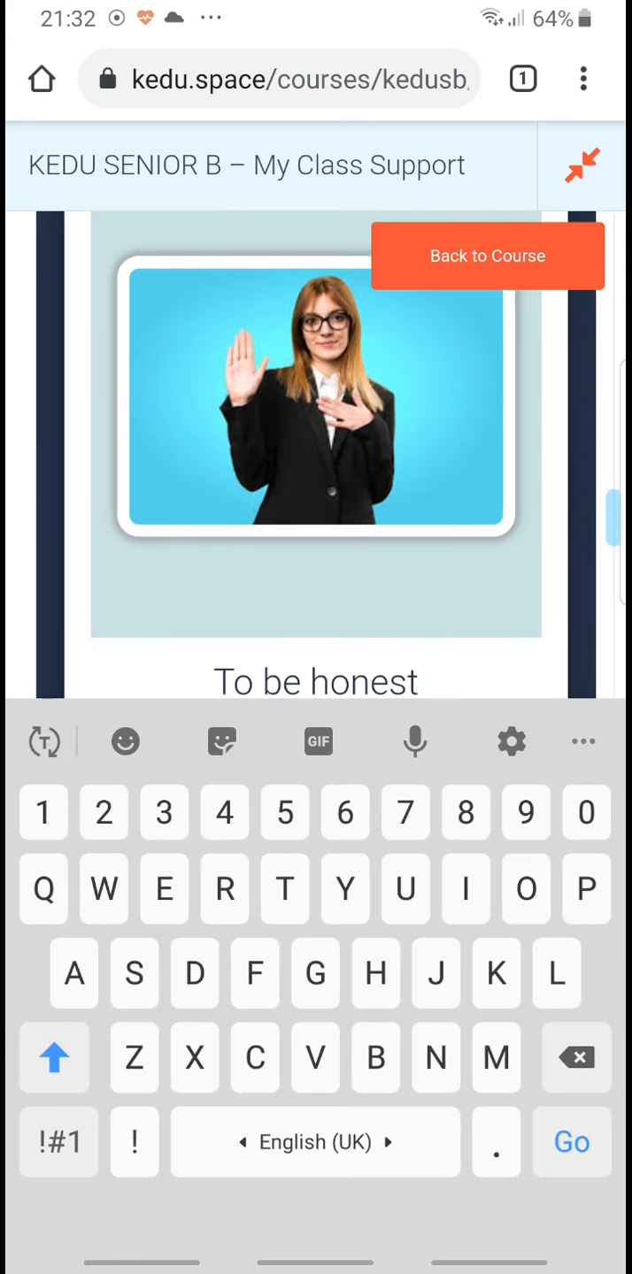
pyautogui.scroll(-3)
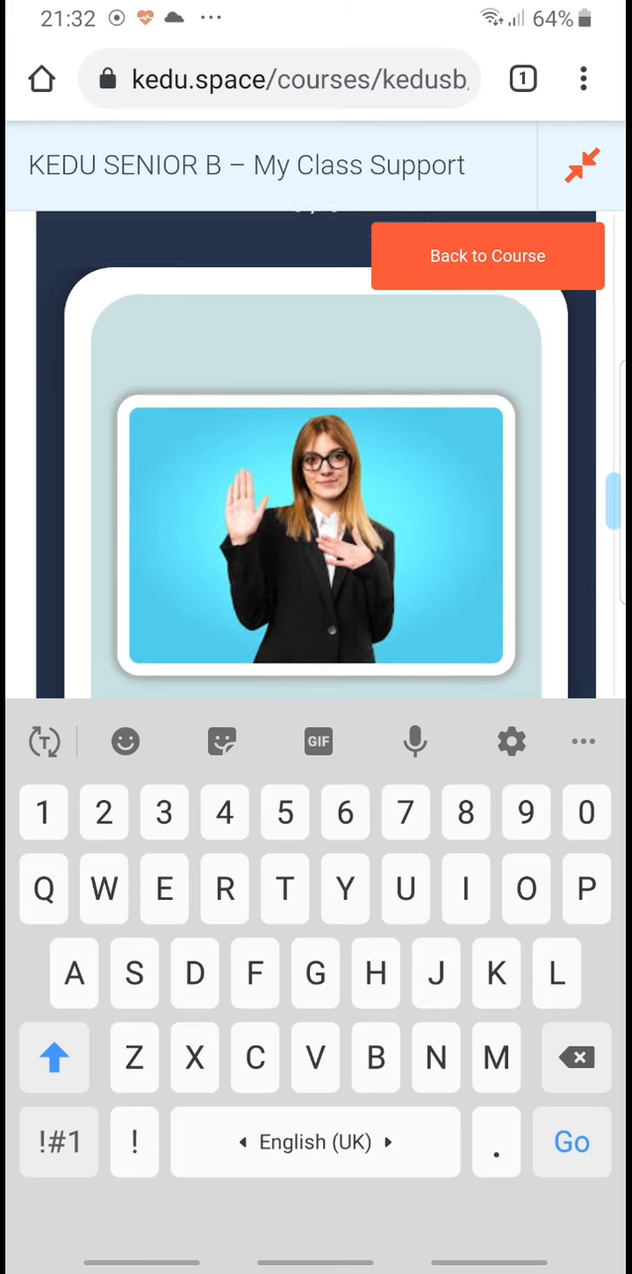
pyautogui.scroll(-3)
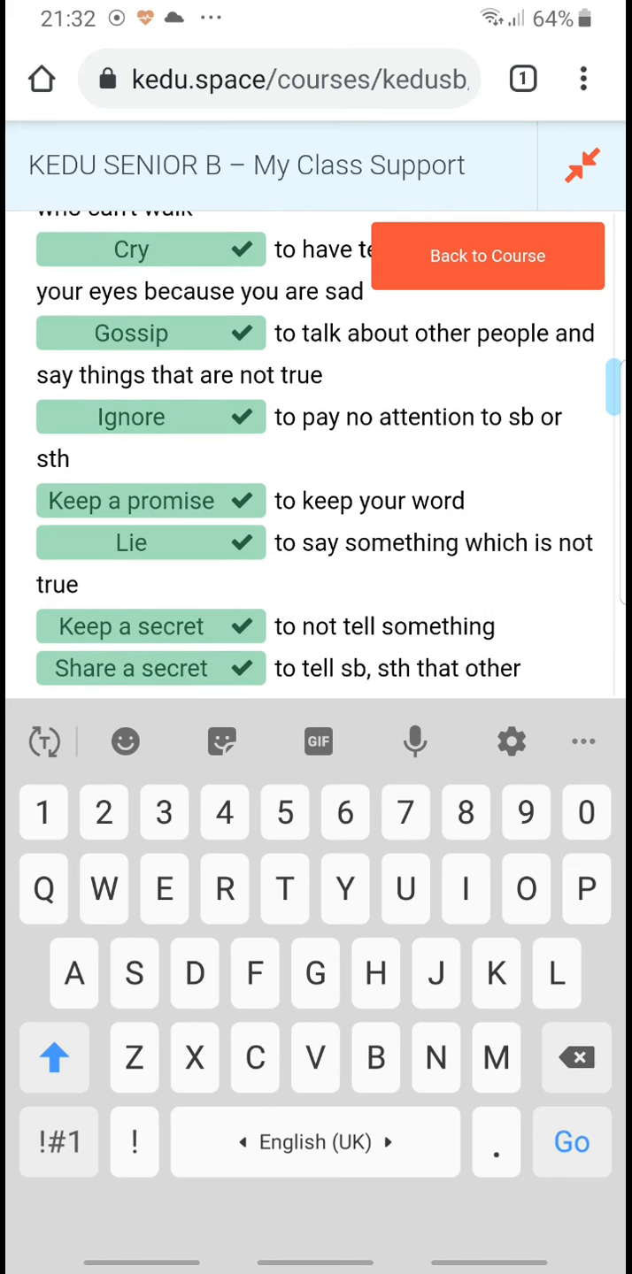
pyautogui.scroll(-3)
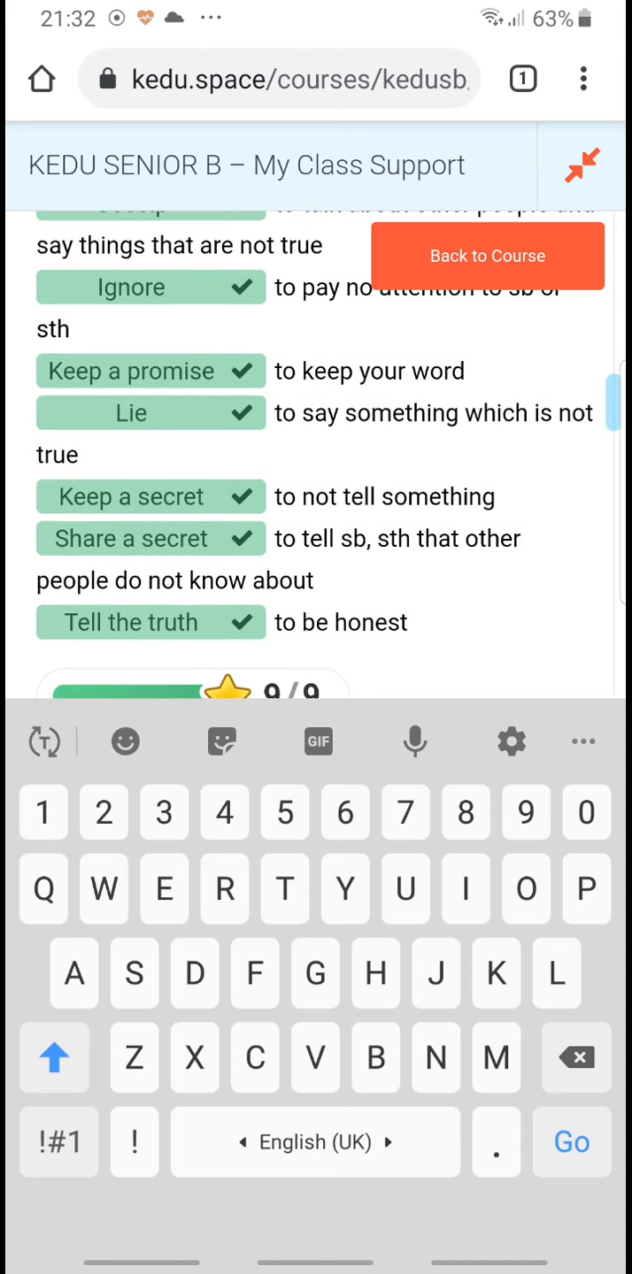
pyautogui.scroll(-3)
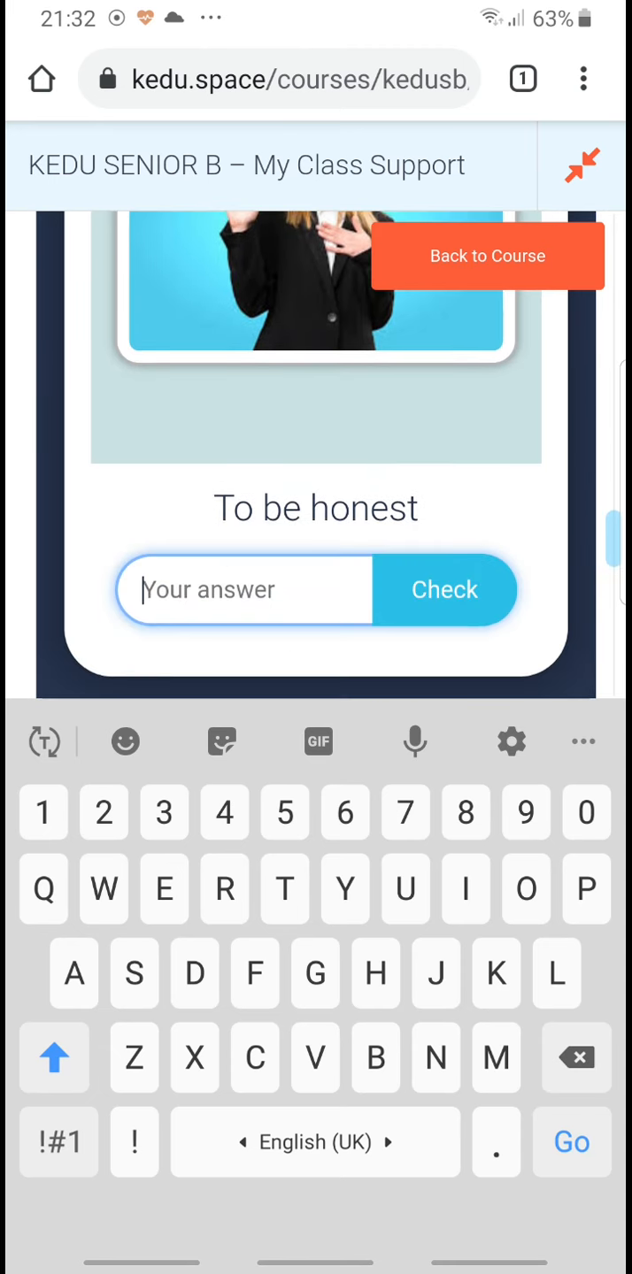
# - Answer Tell the truth for the to-be-honest card and view the quiz results summary
pyautogui.write('Tw')
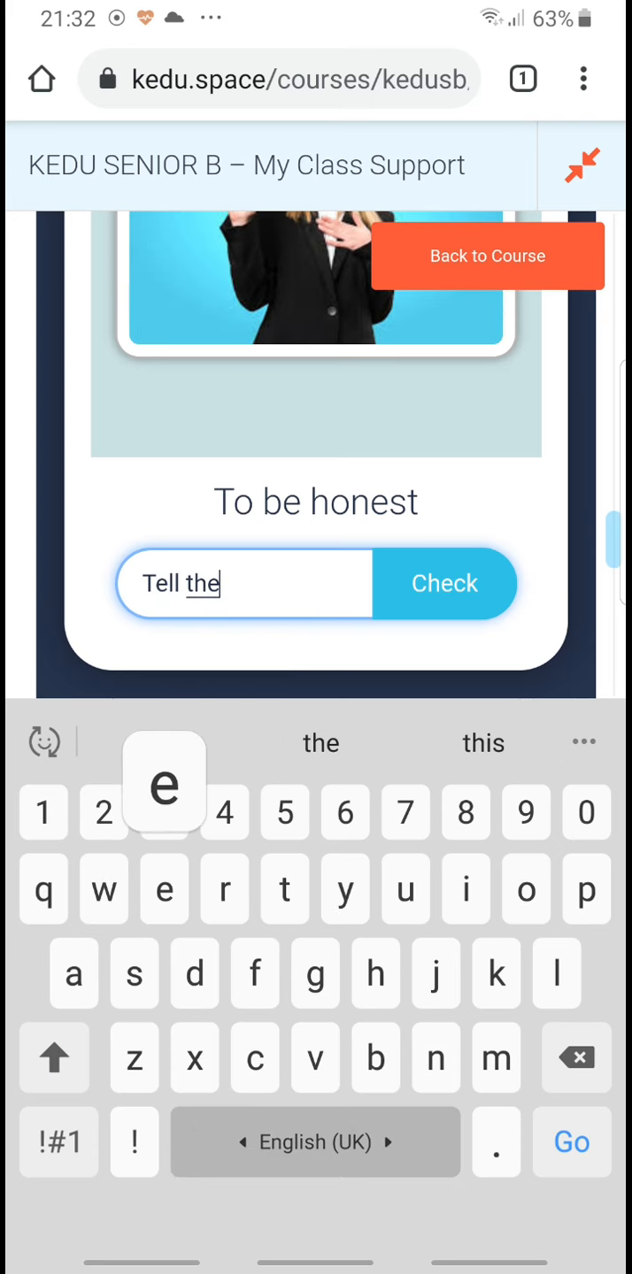
pyautogui.click(444, 584)
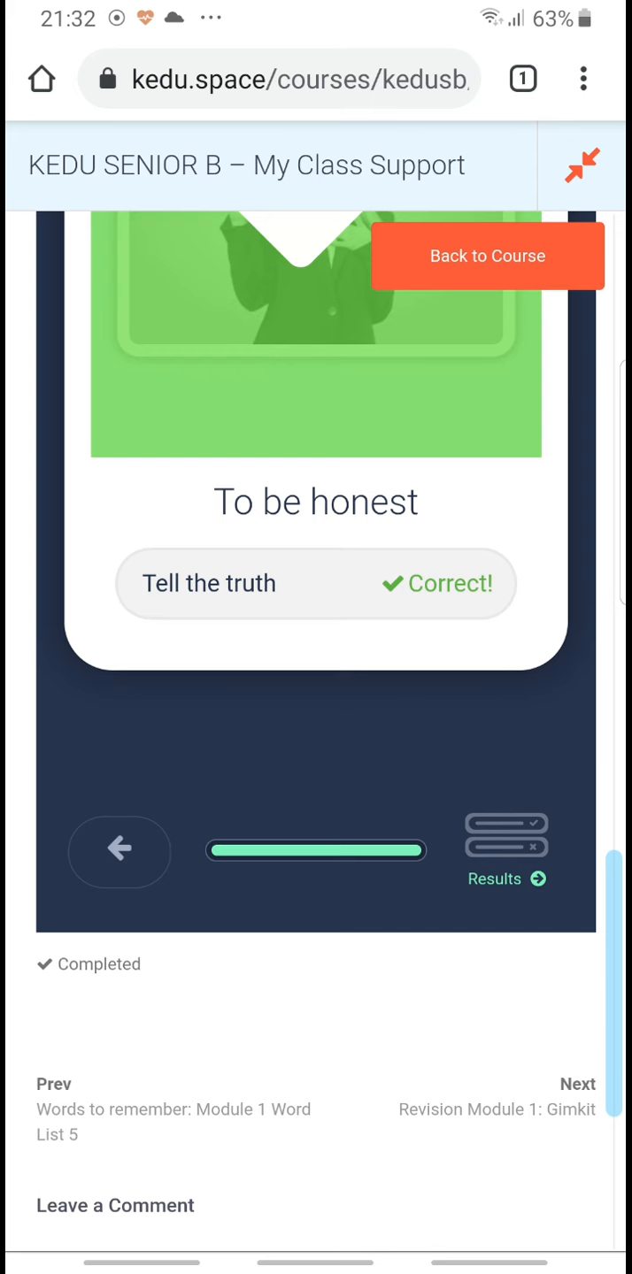
pyautogui.click(506, 877)
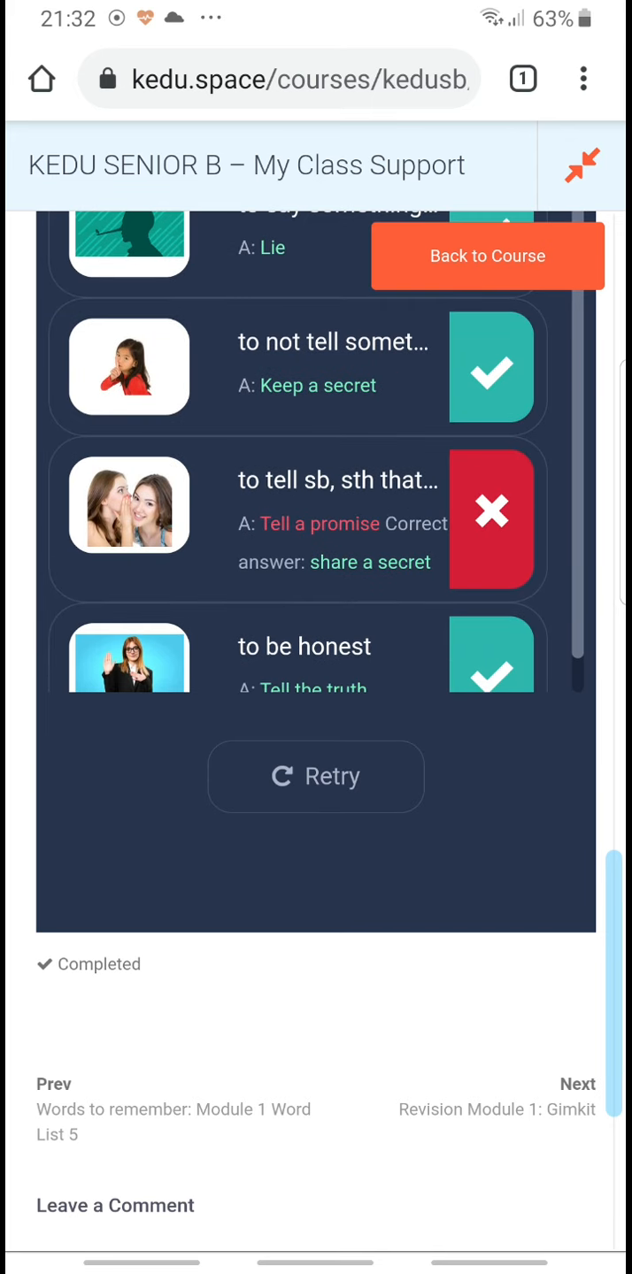
pyautogui.scroll(-3)
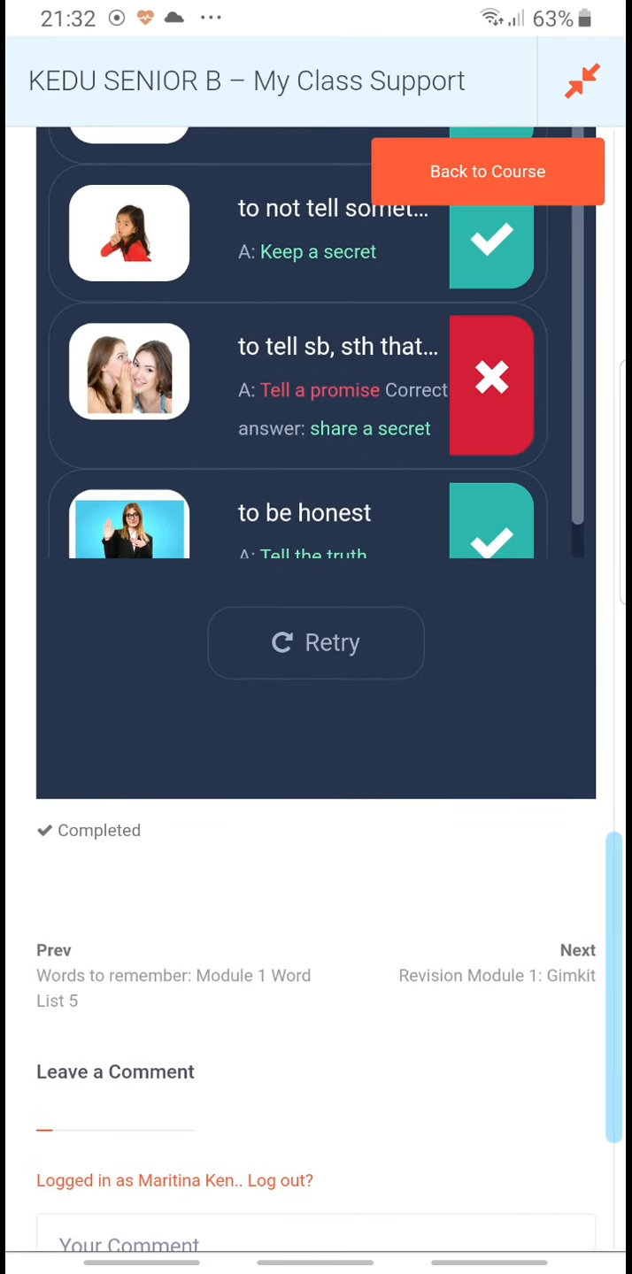
pyautogui.scroll(3)
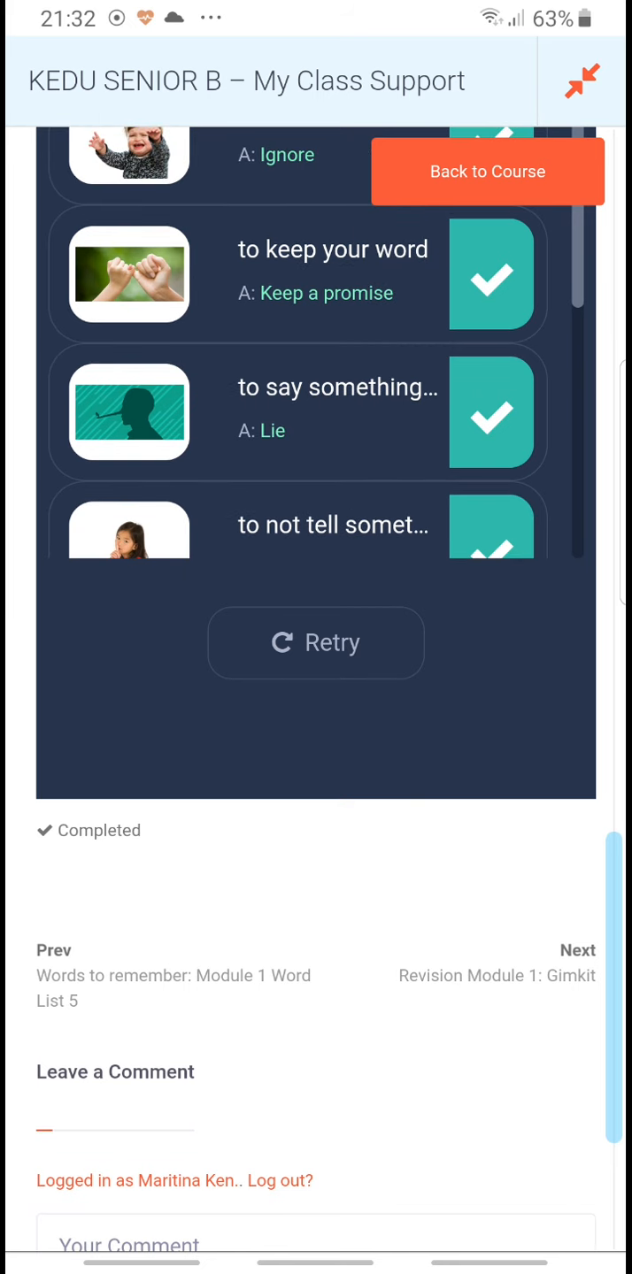